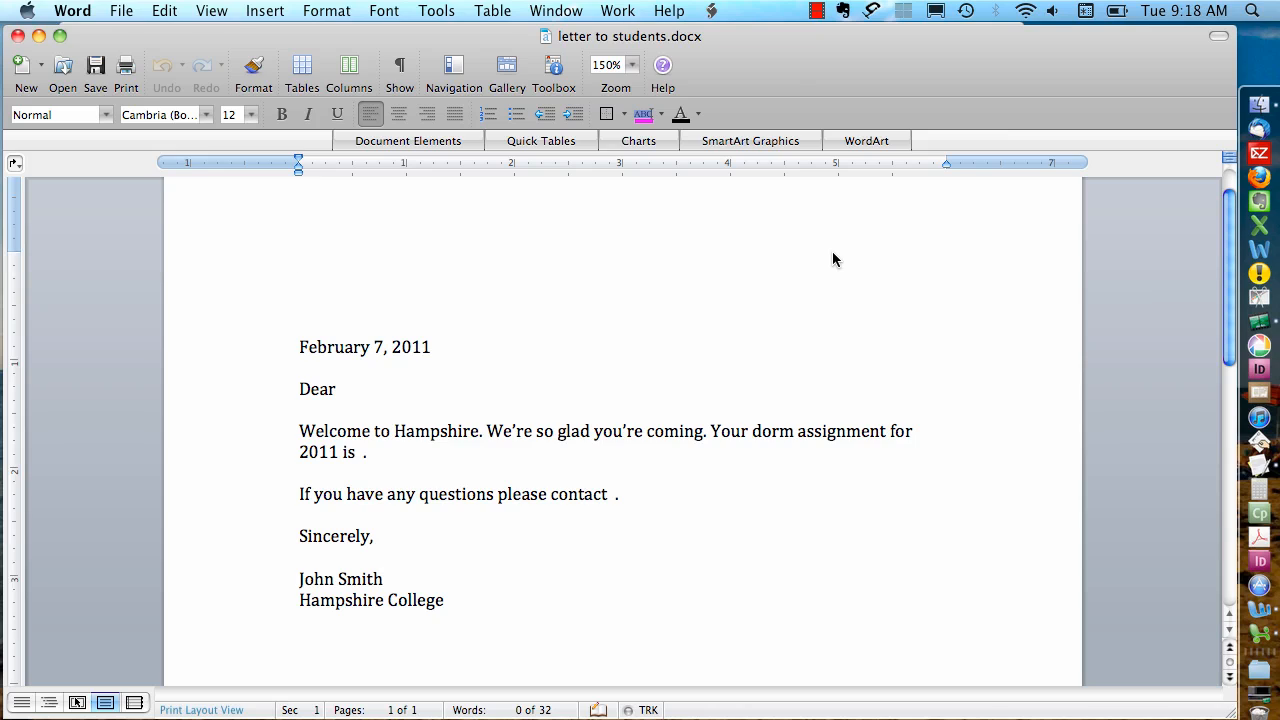
Place the cursor above the date and make the letter a Form Letters merge in Mail Merge Manager
click(298, 261)
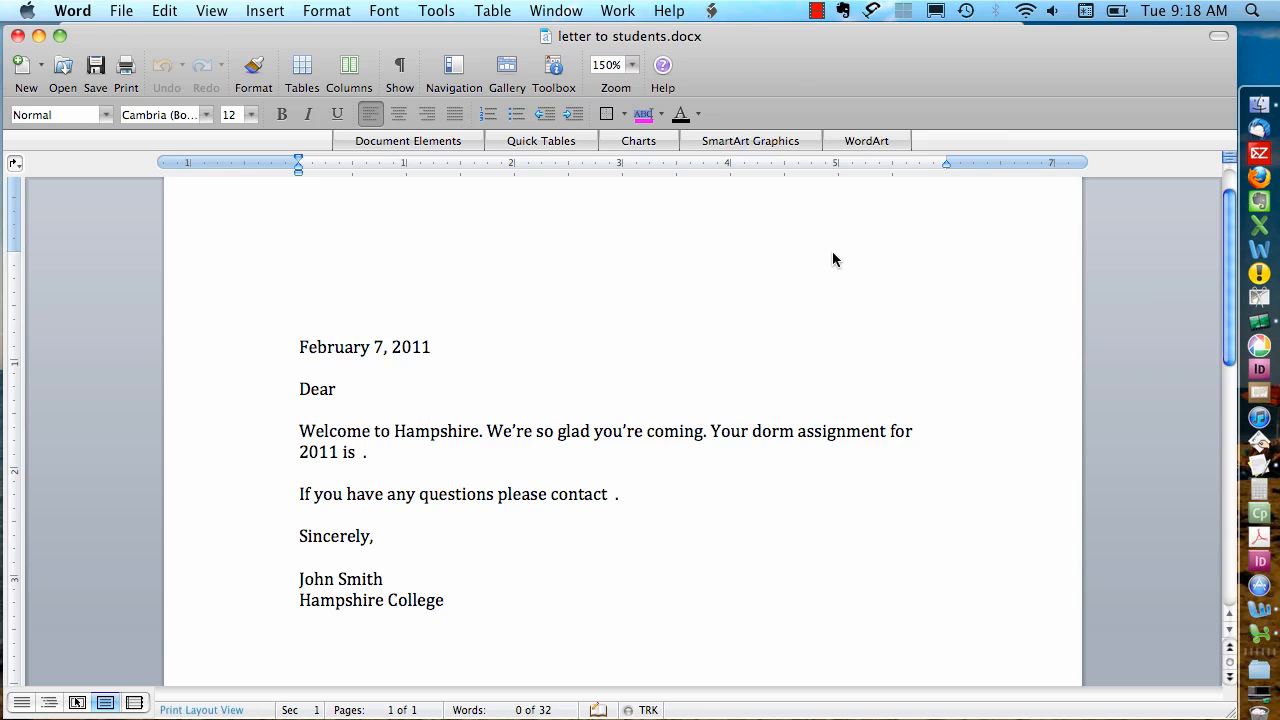
click(298, 261)
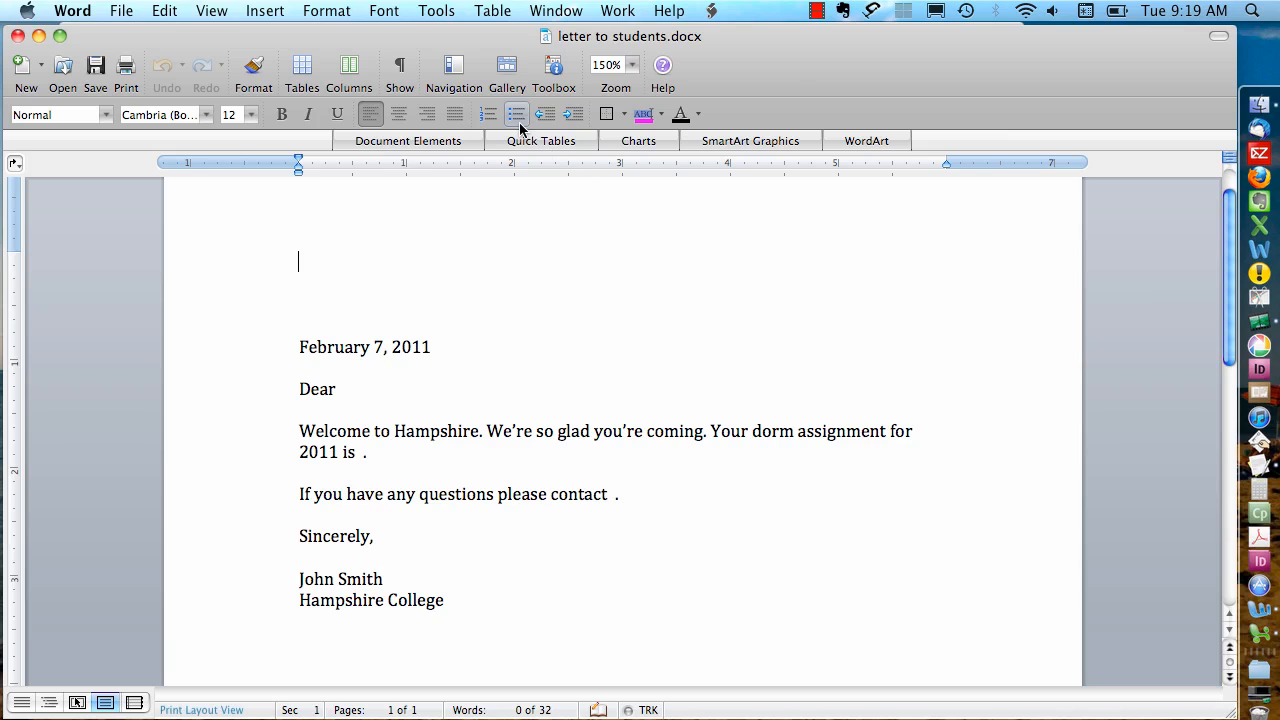
click(436, 11)
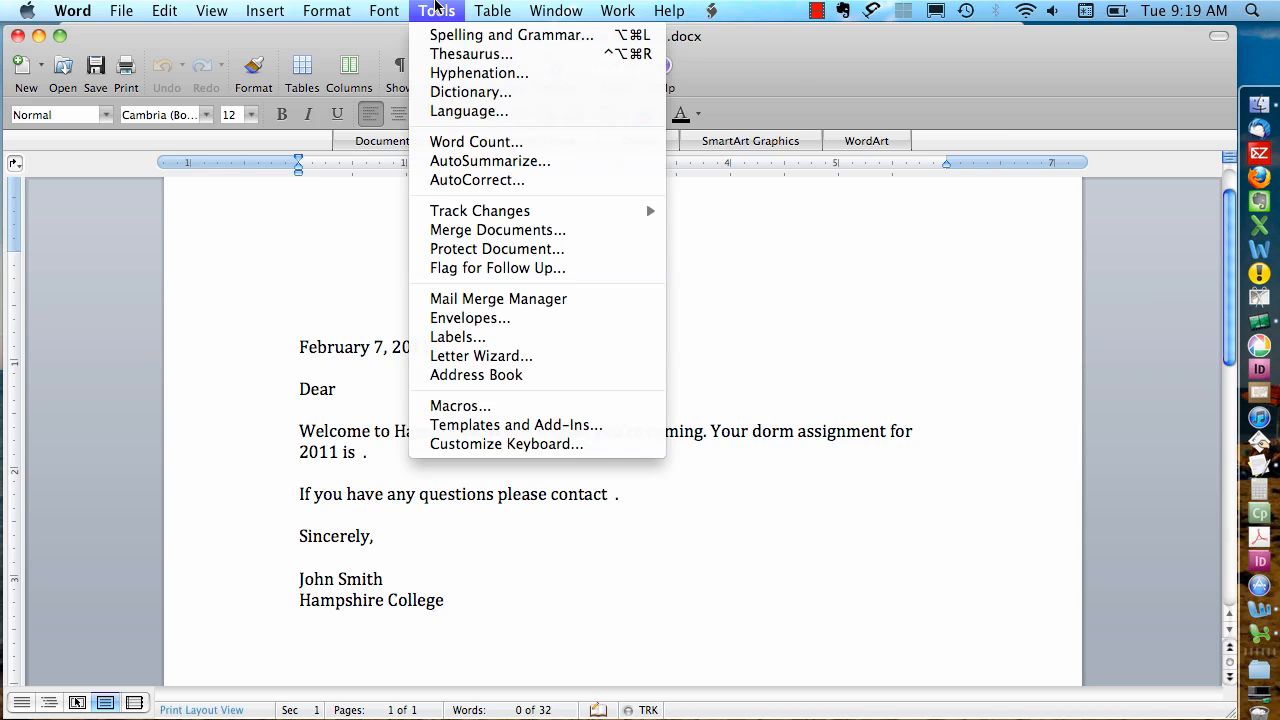
mouse_move(498, 299)
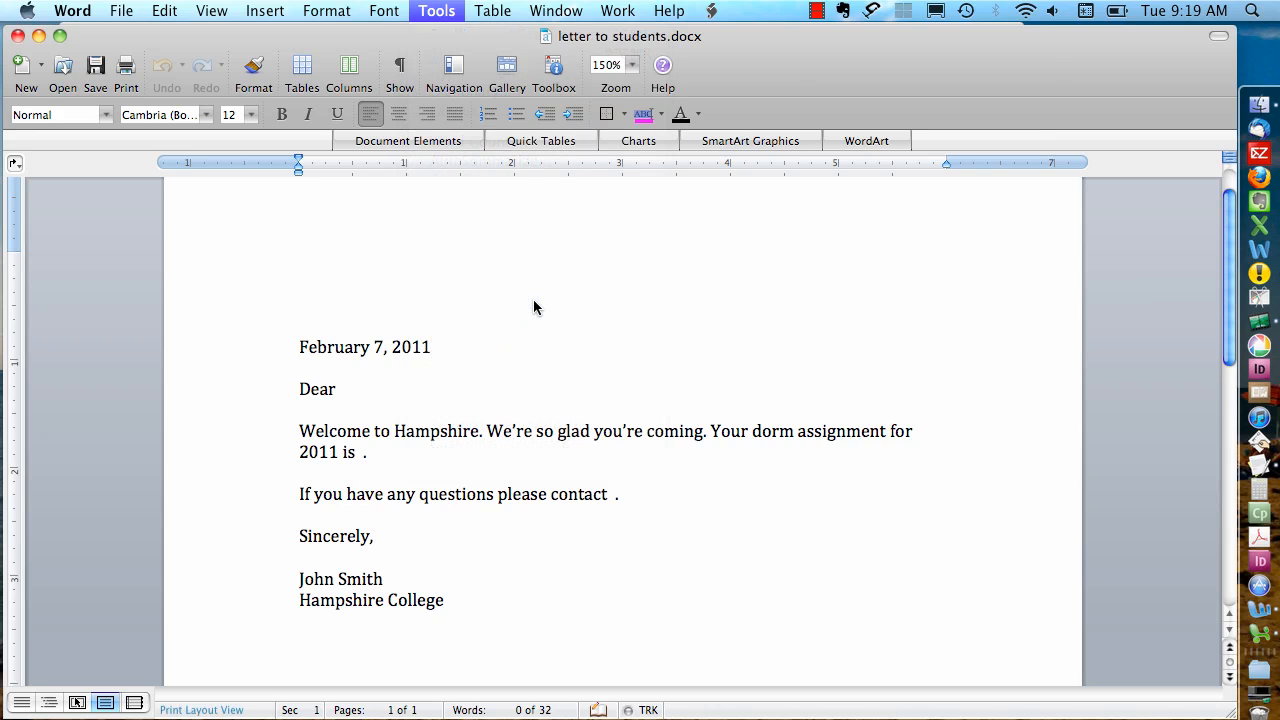
click(436, 11)
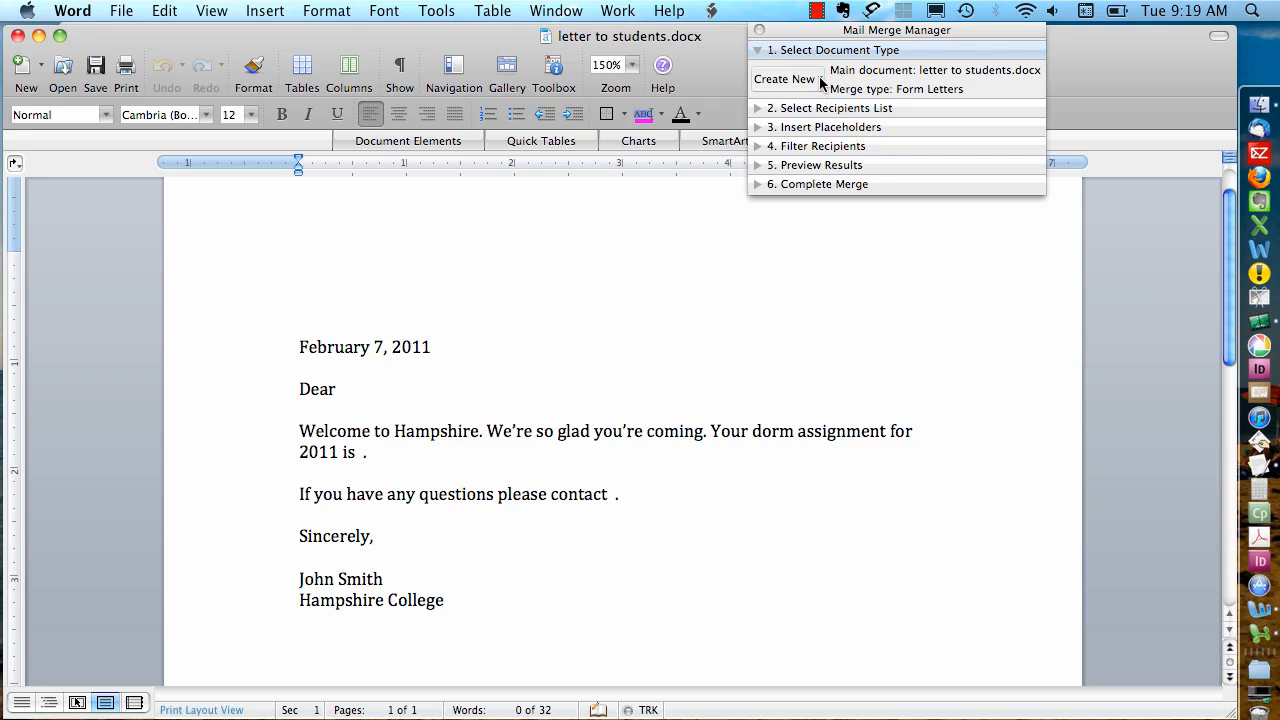
click(786, 79)
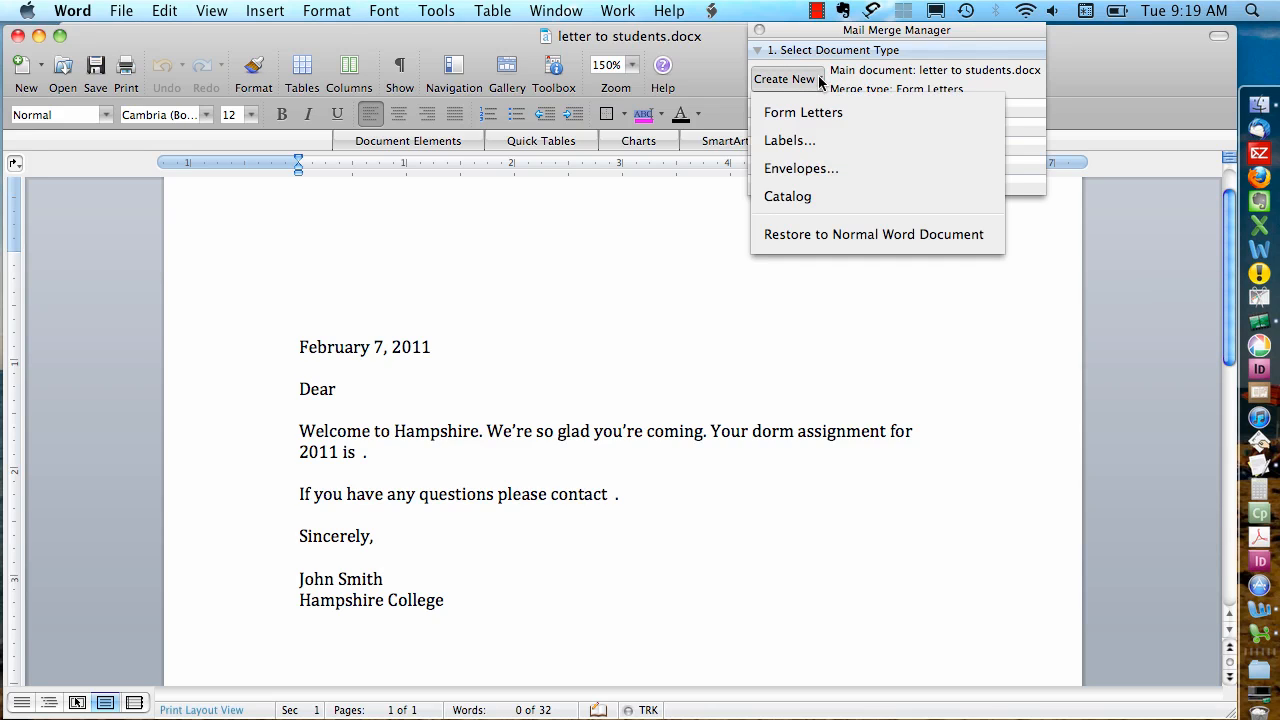
mouse_move(803, 112)
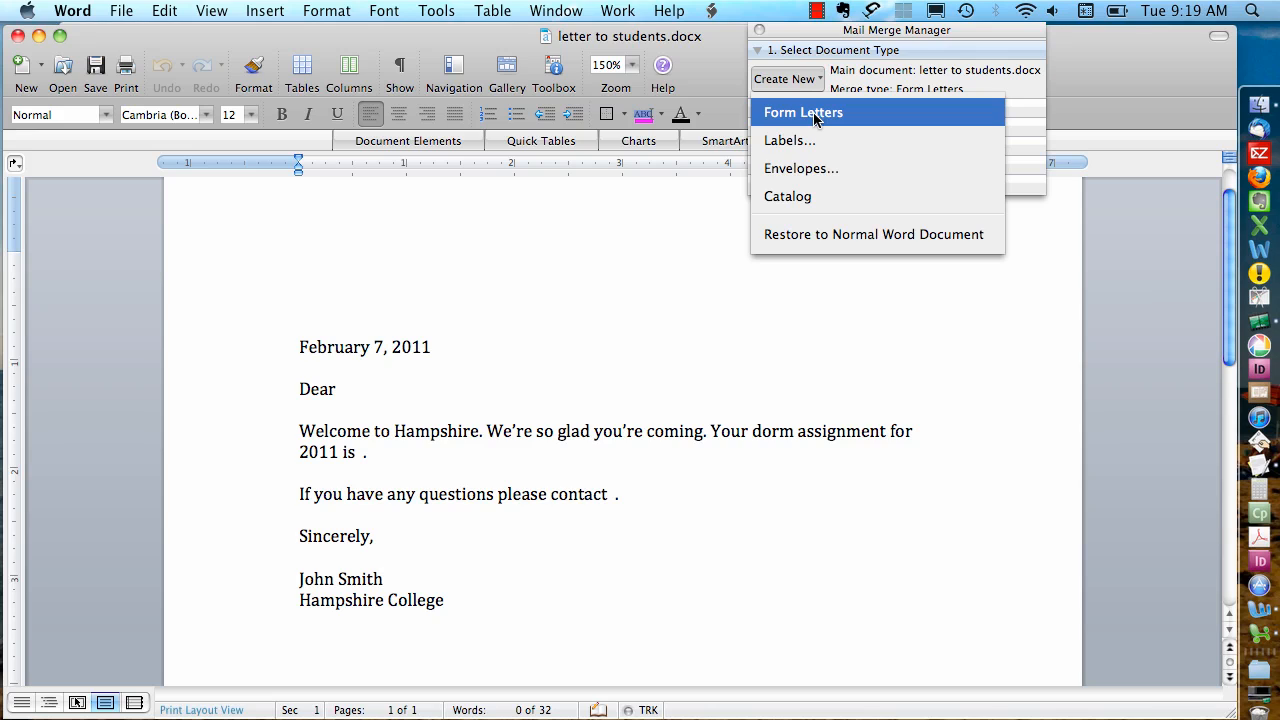
click(803, 112)
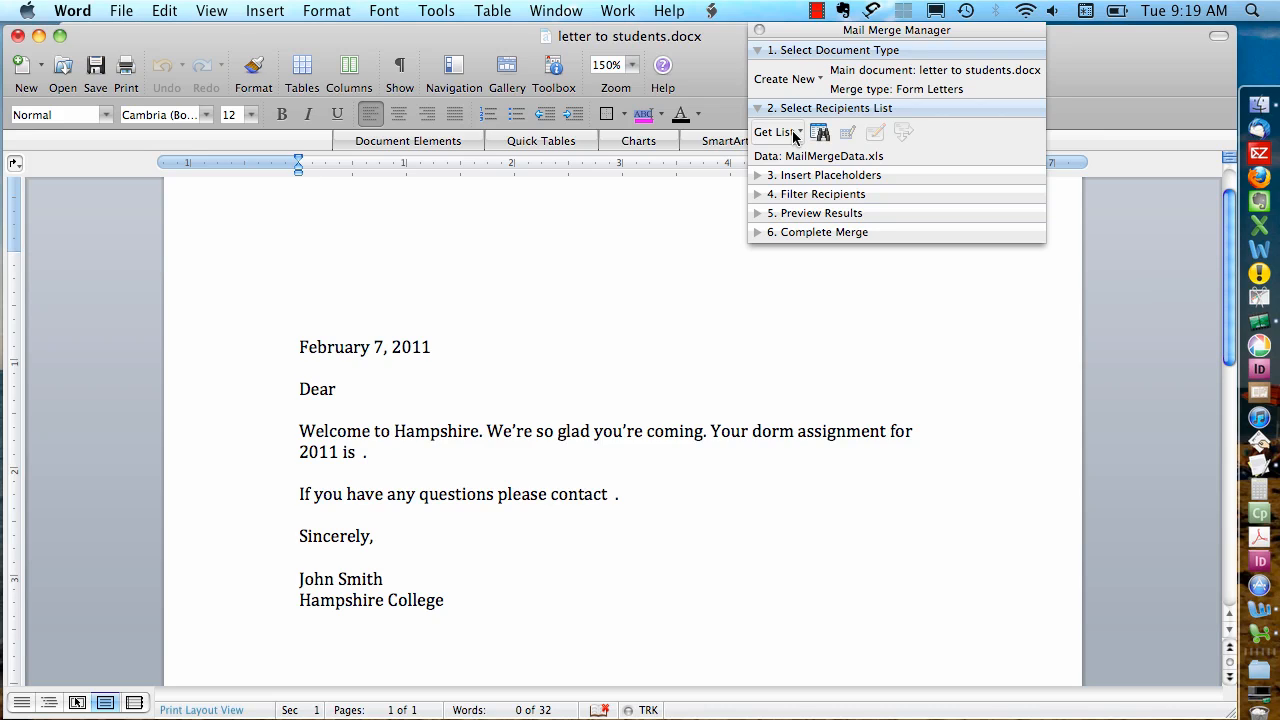
Bring up the Open Data Source file picker from the Get List options
click(298, 260)
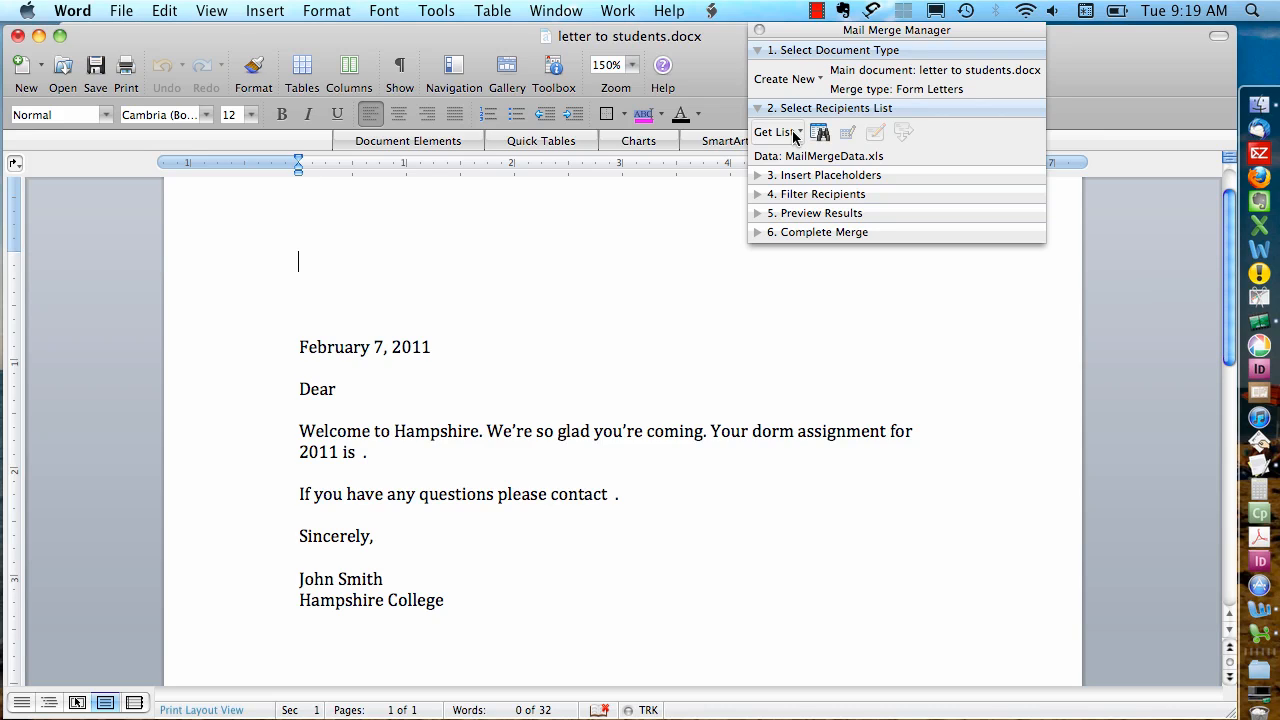
click(775, 131)
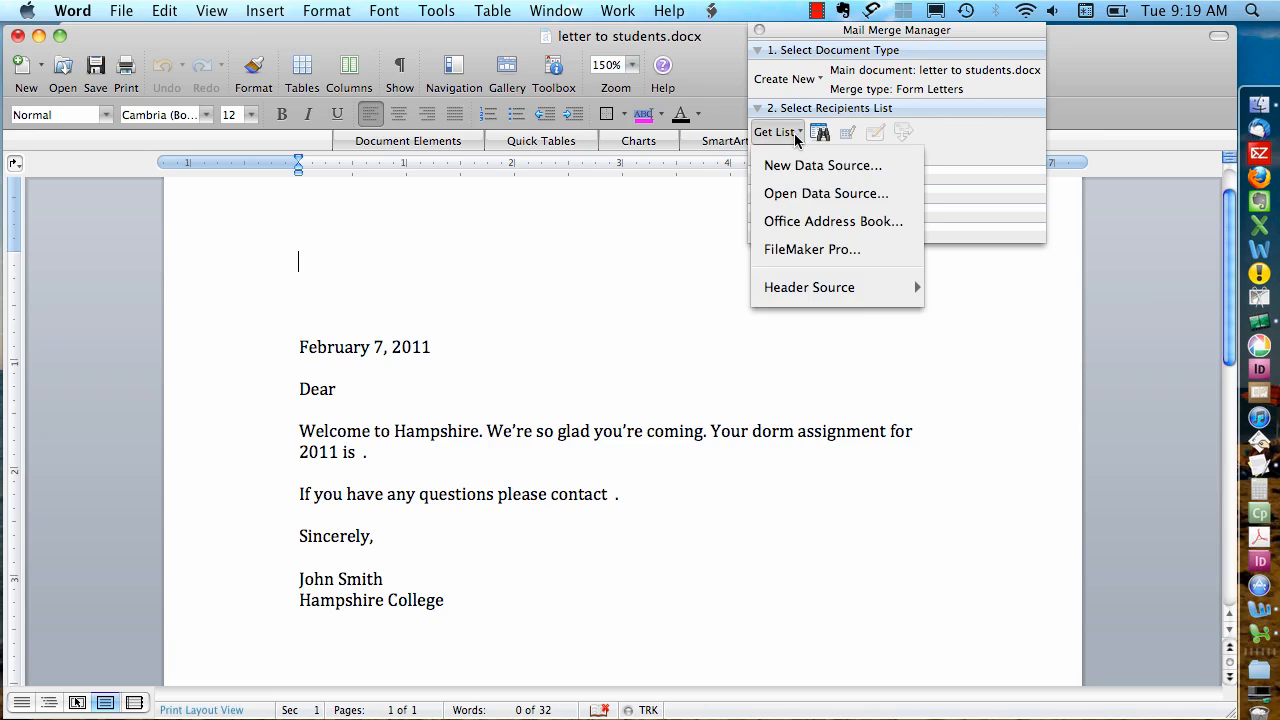
mouse_move(825, 193)
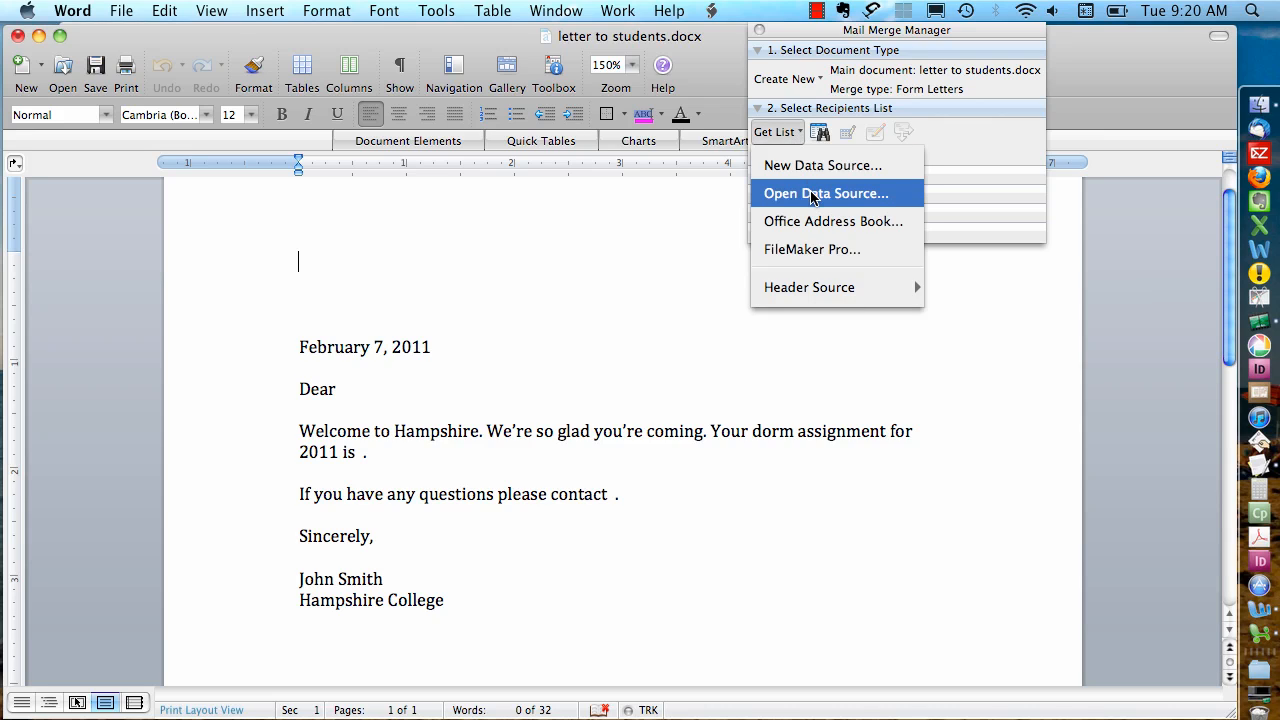
mouse_move(903, 197)
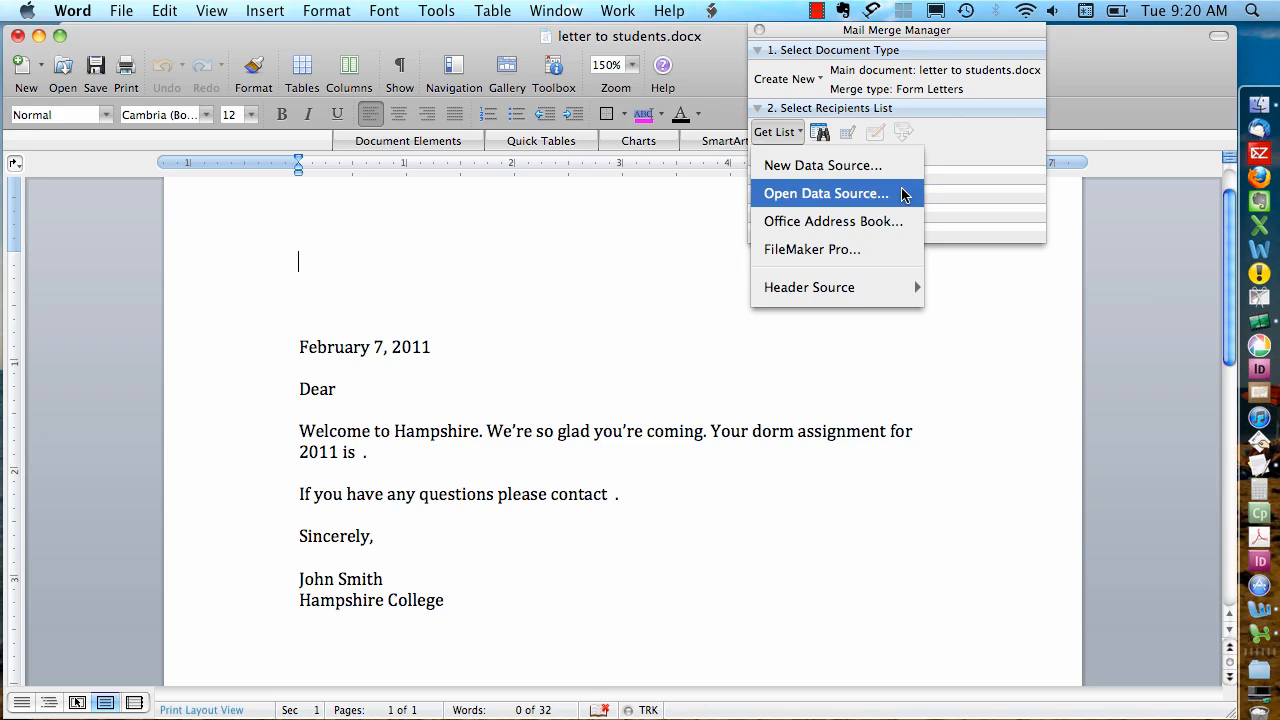
mouse_move(893, 165)
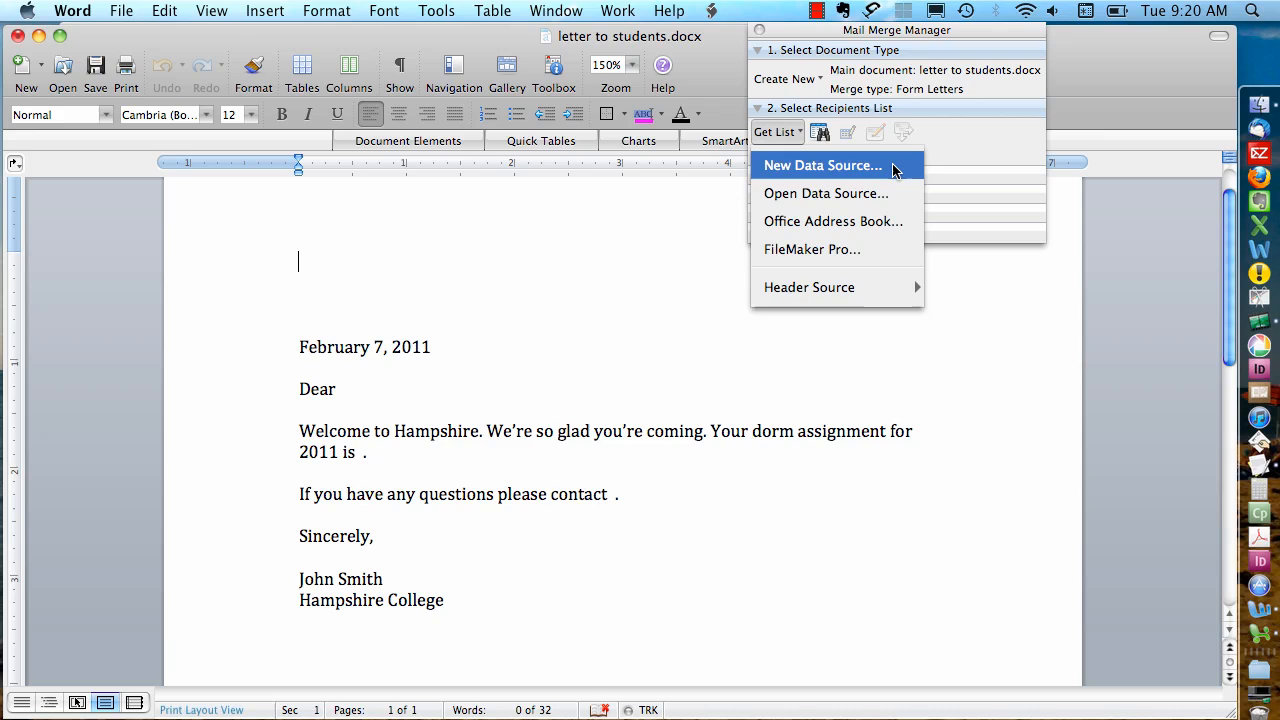
mouse_move(890, 193)
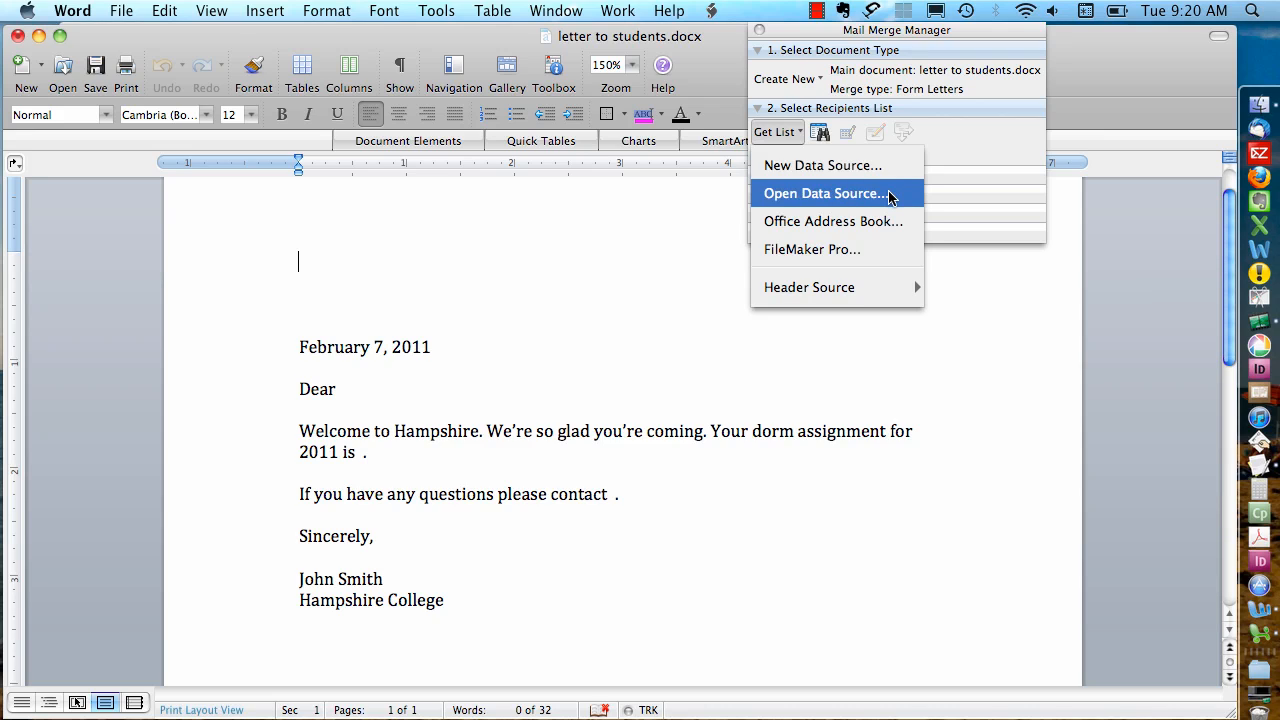
click(822, 193)
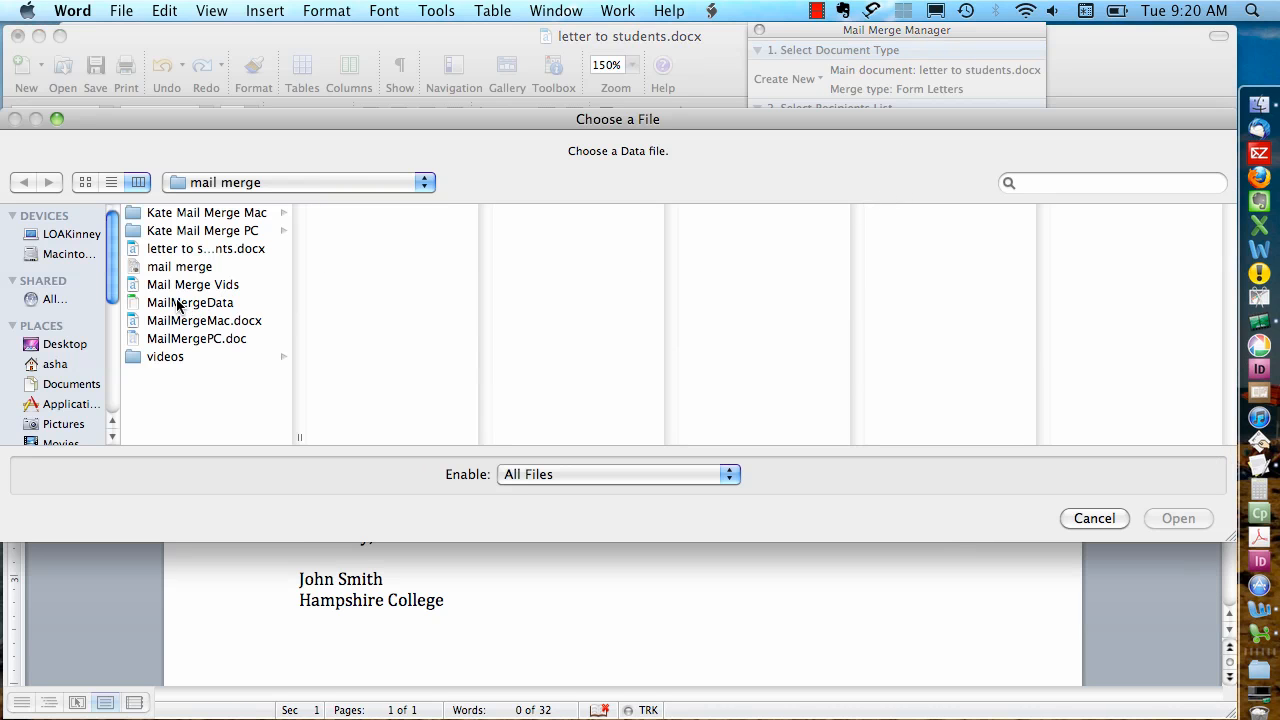
Attach MailMergeData's entire students worksheet as recipients, accepting the conversion warning
click(189, 302)
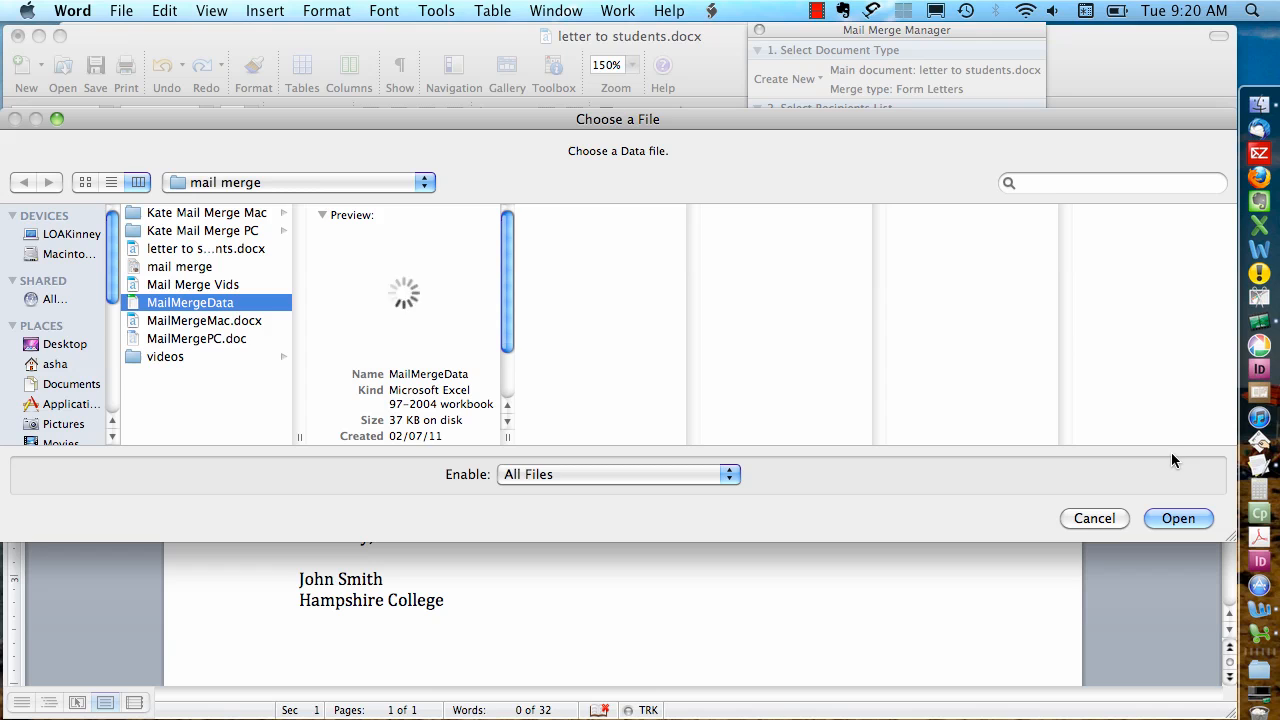
click(1178, 518)
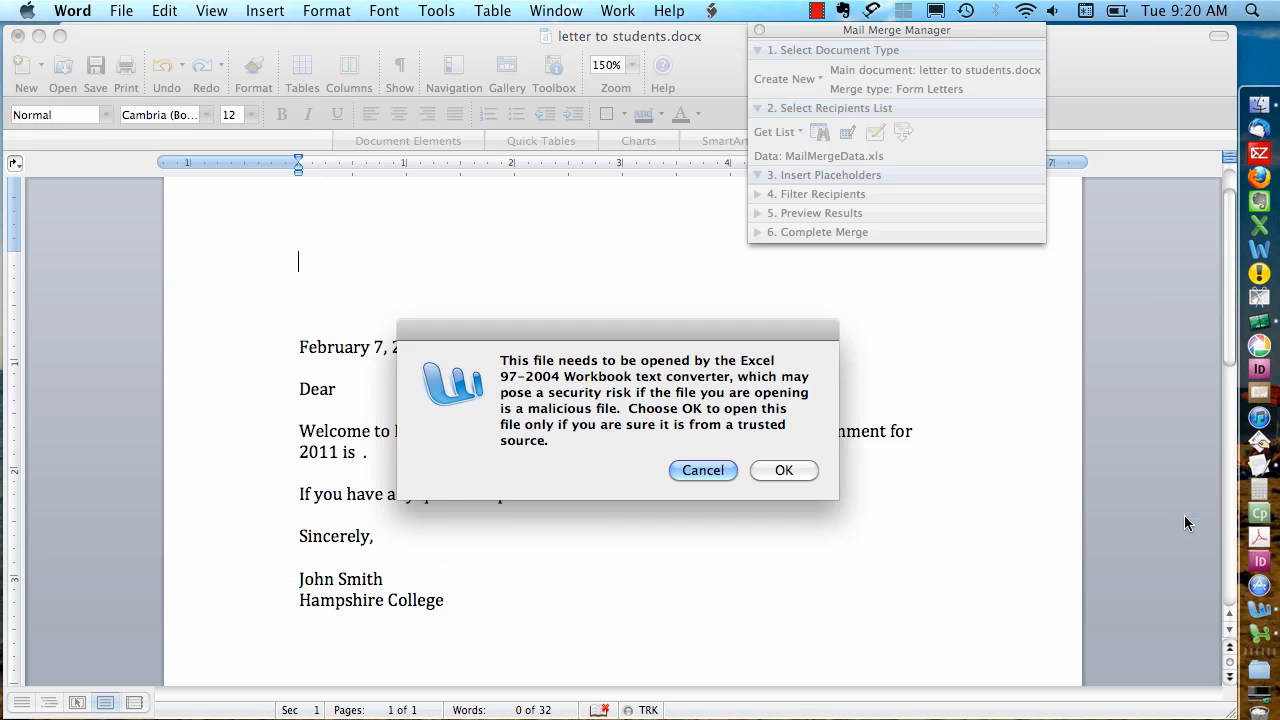
mouse_move(816, 434)
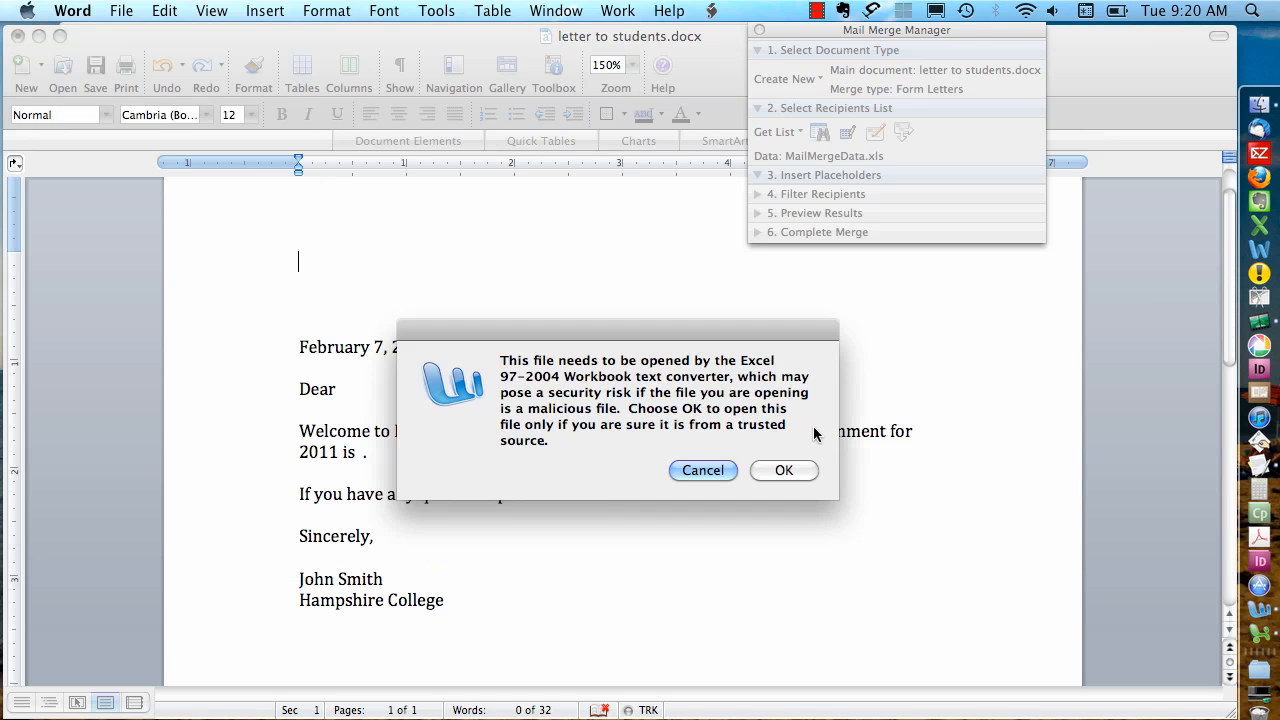
click(784, 470)
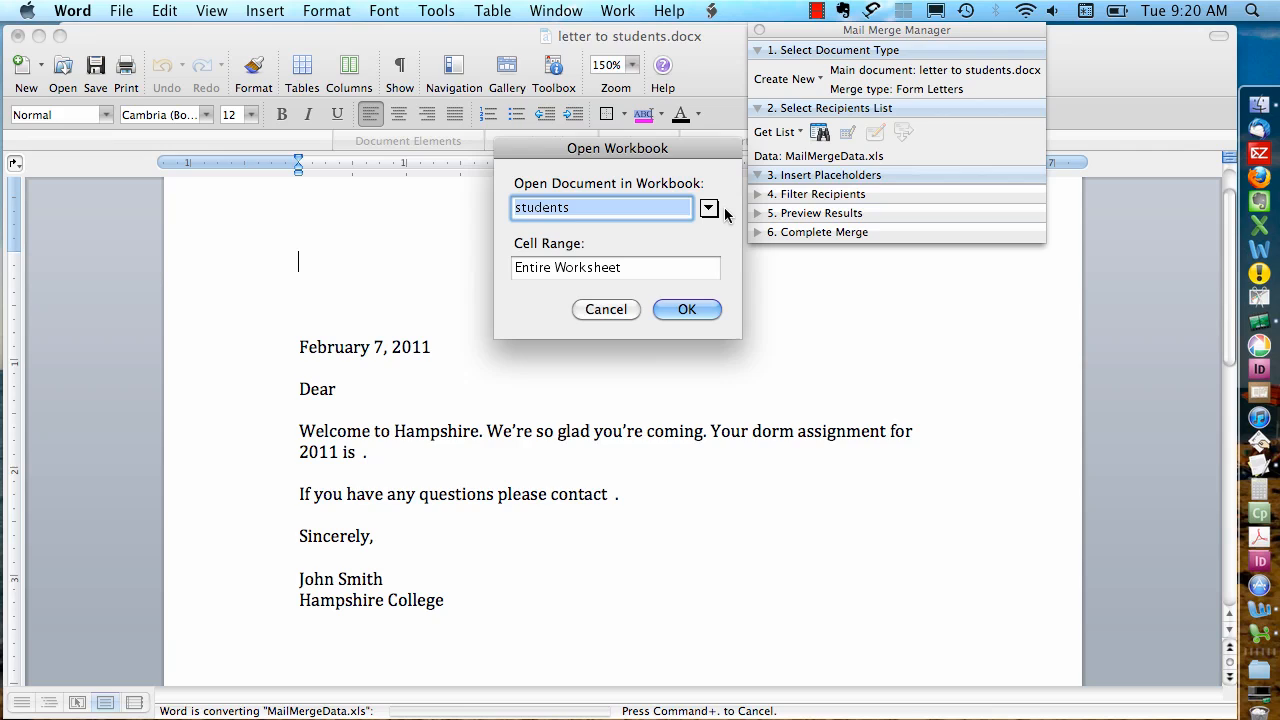
mouse_move(703, 214)
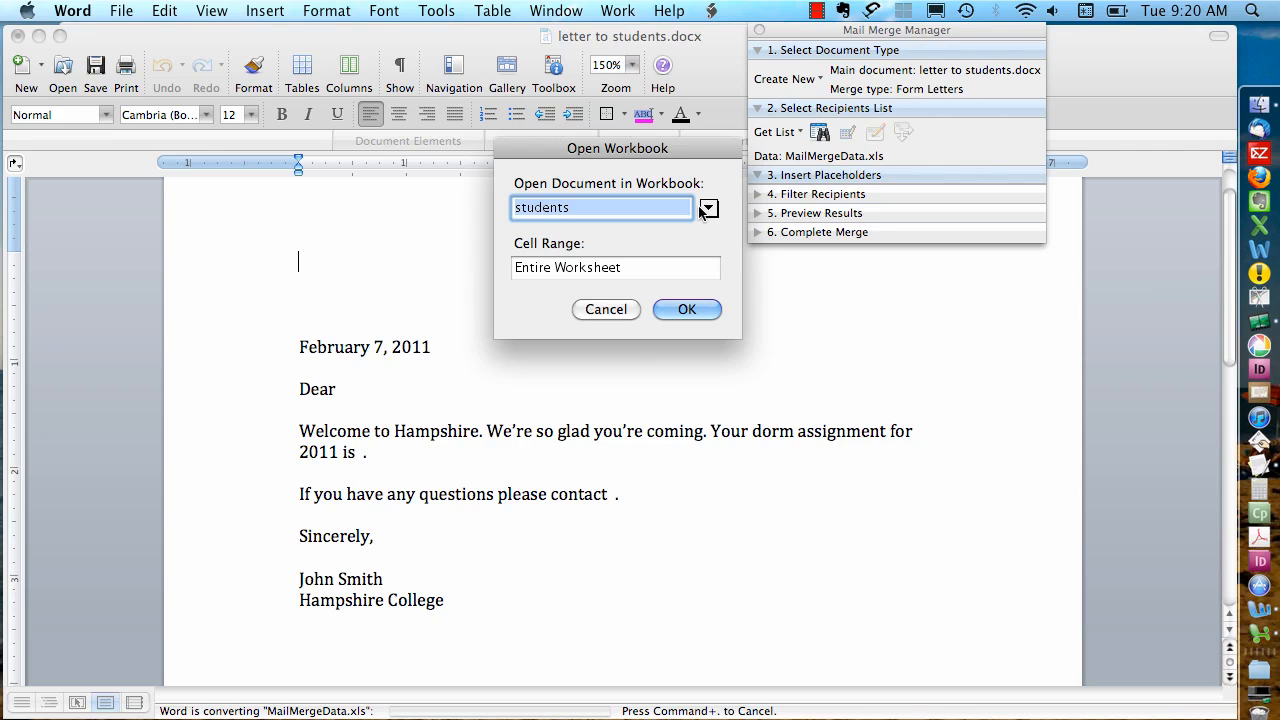
mouse_move(638, 233)
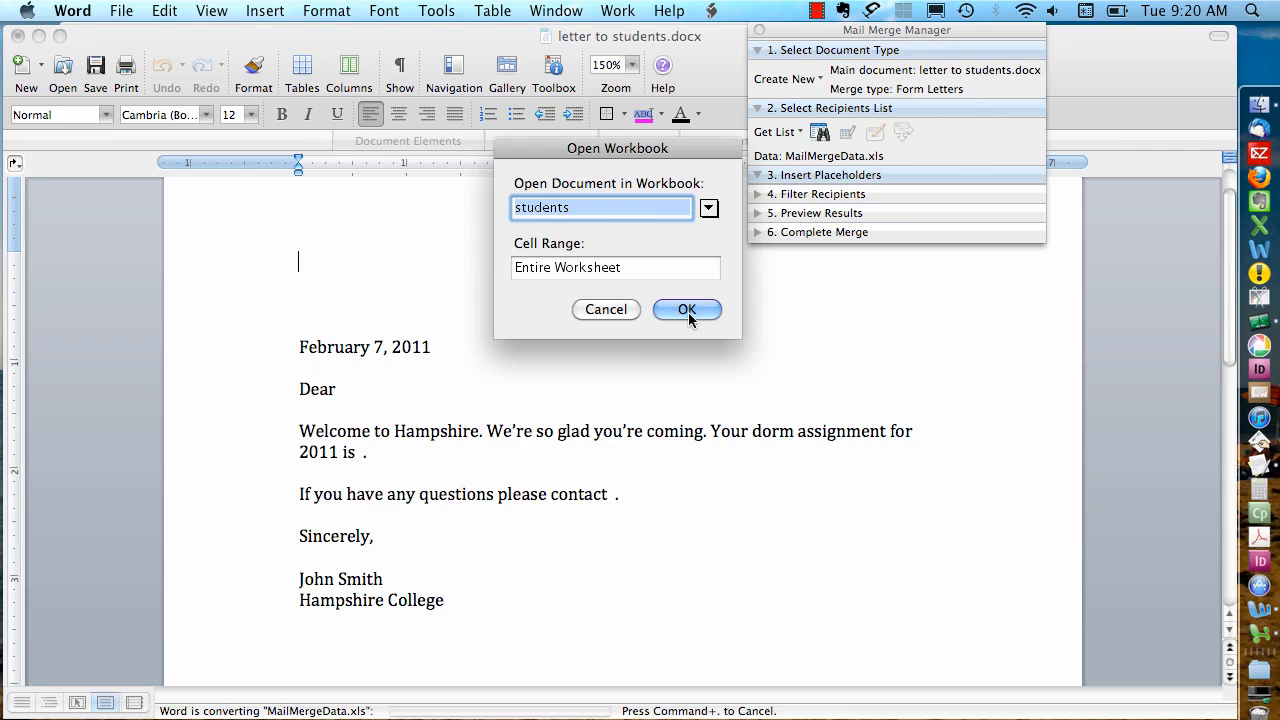
click(687, 309)
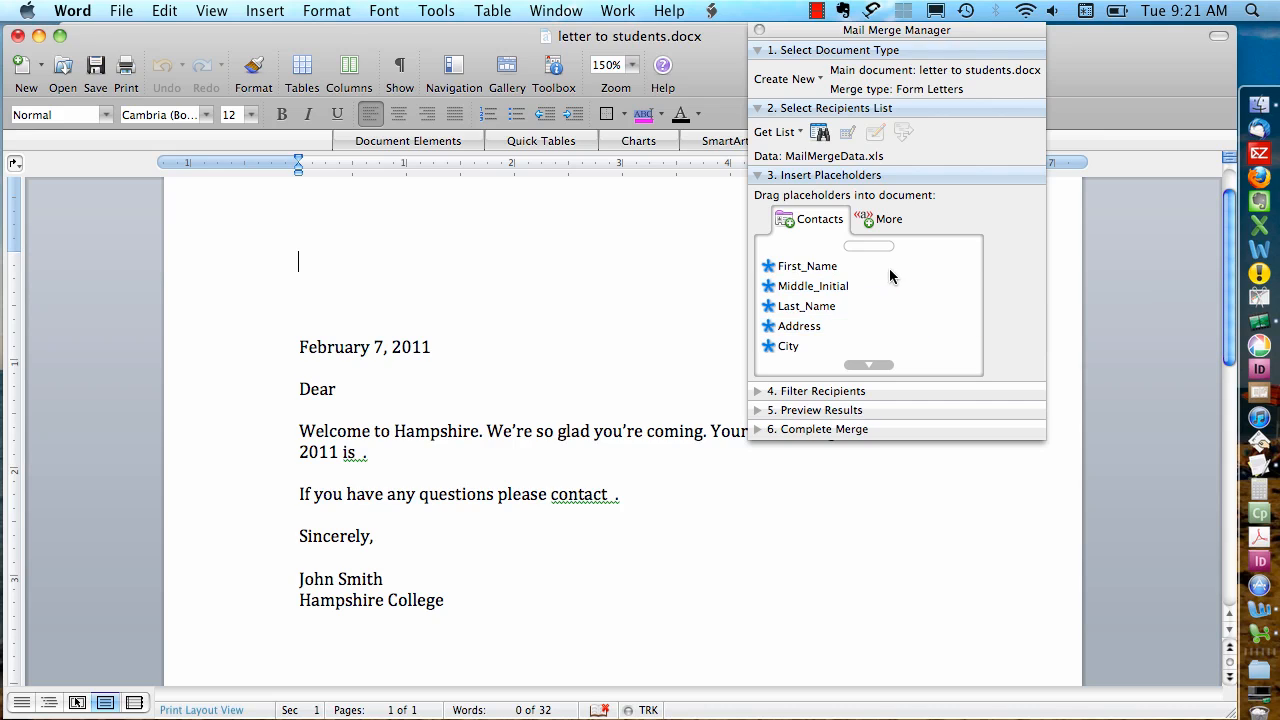
click(812, 286)
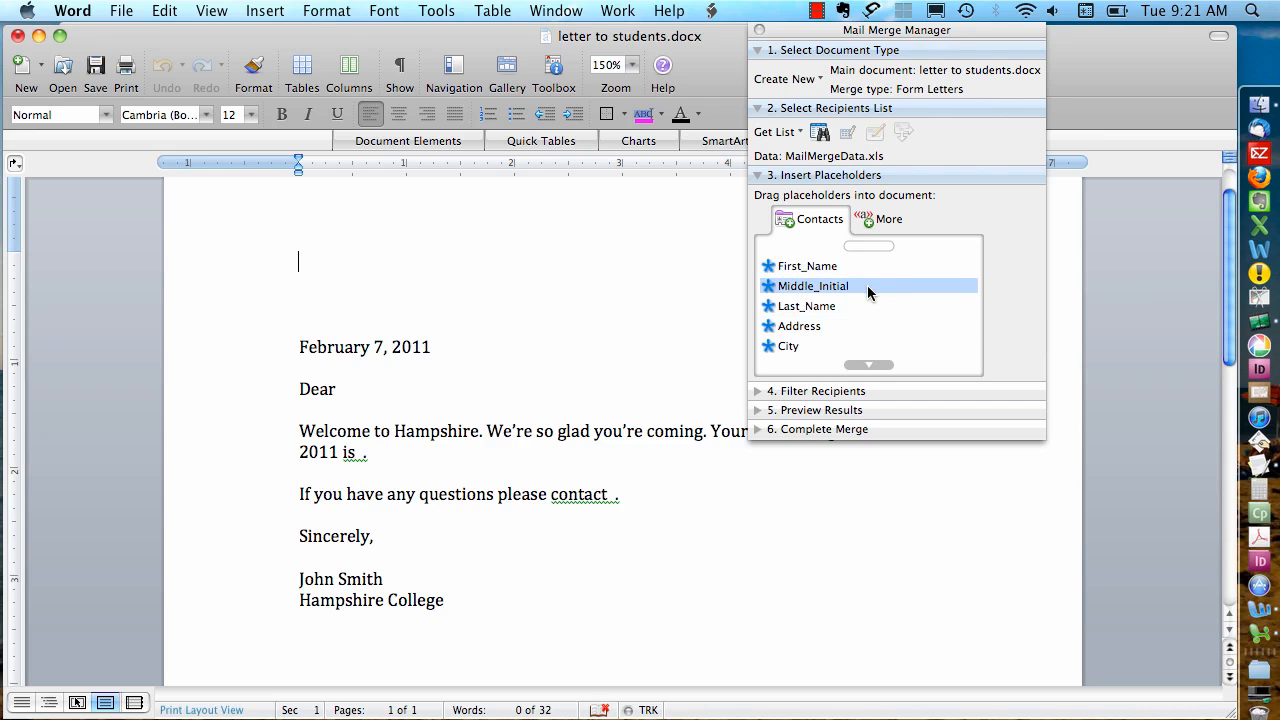
click(798, 325)
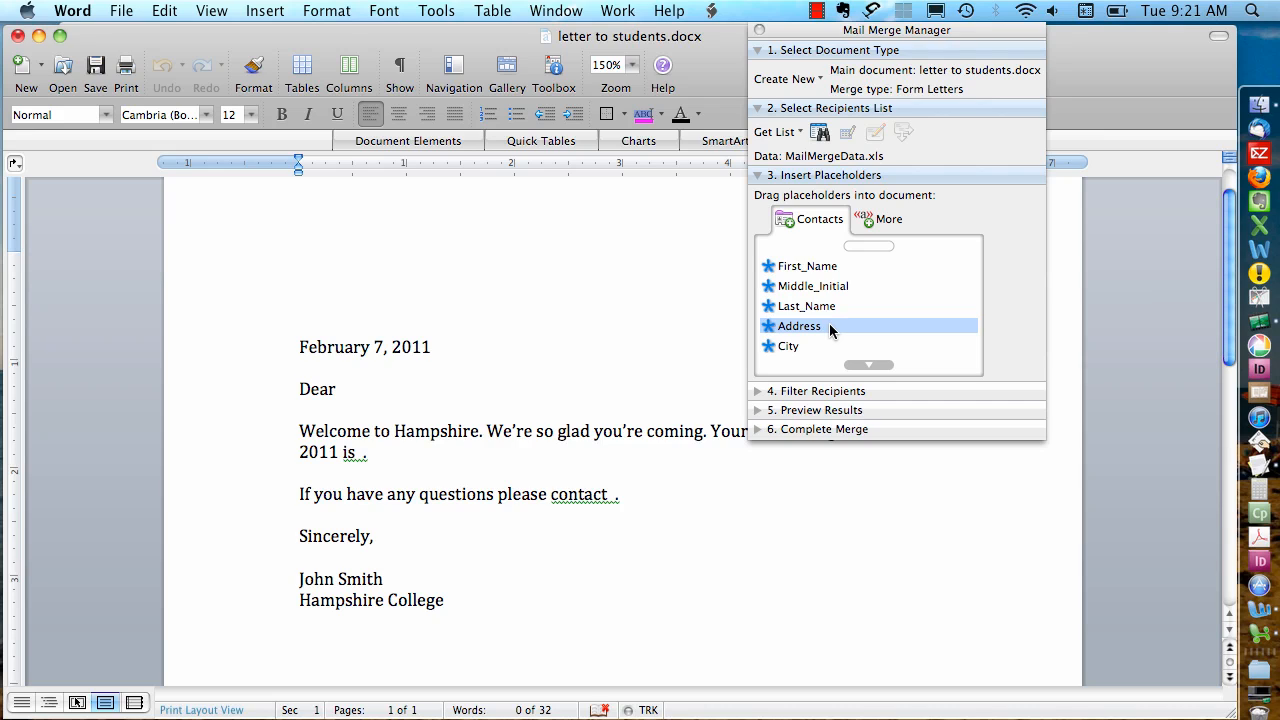
click(807, 266)
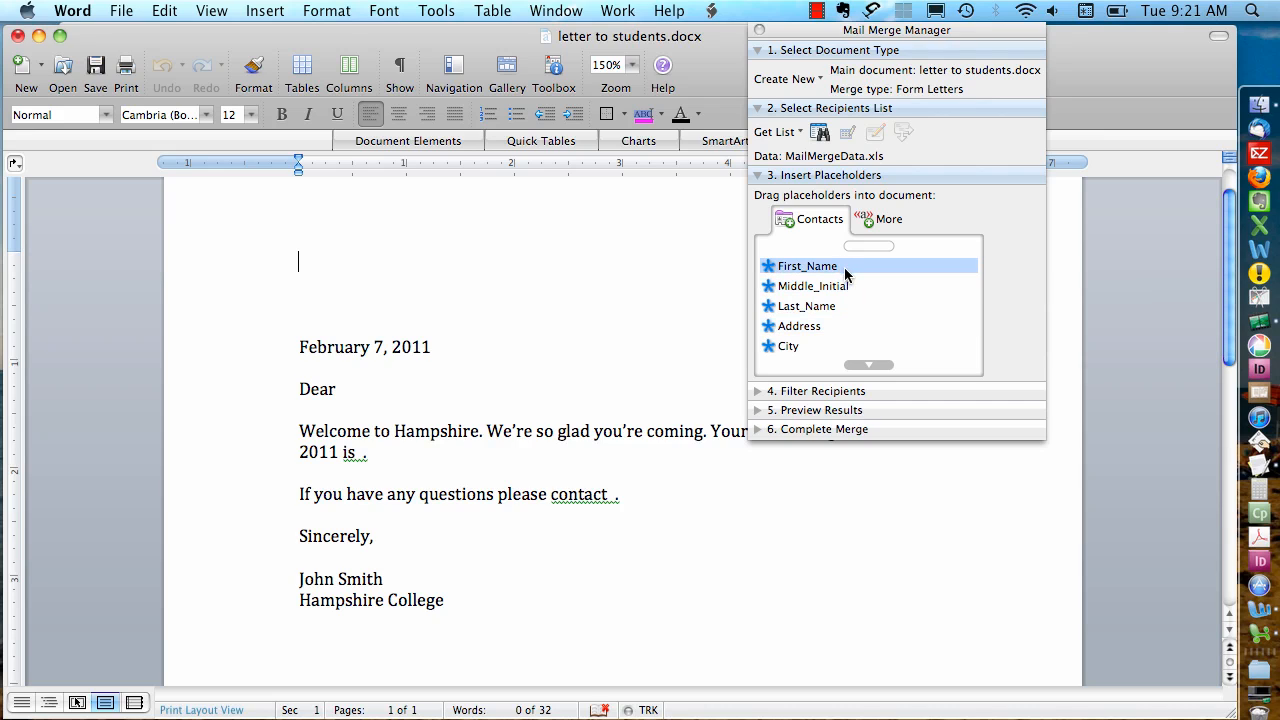
click(810, 286)
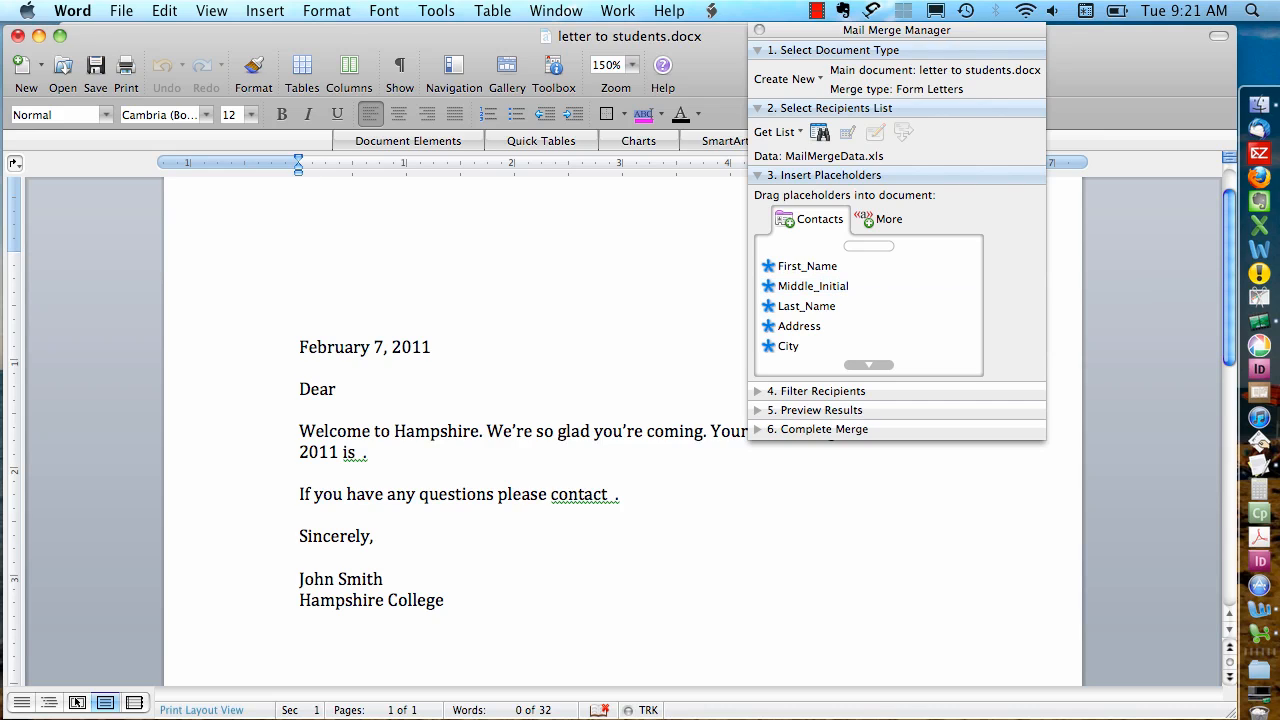
click(298, 261)
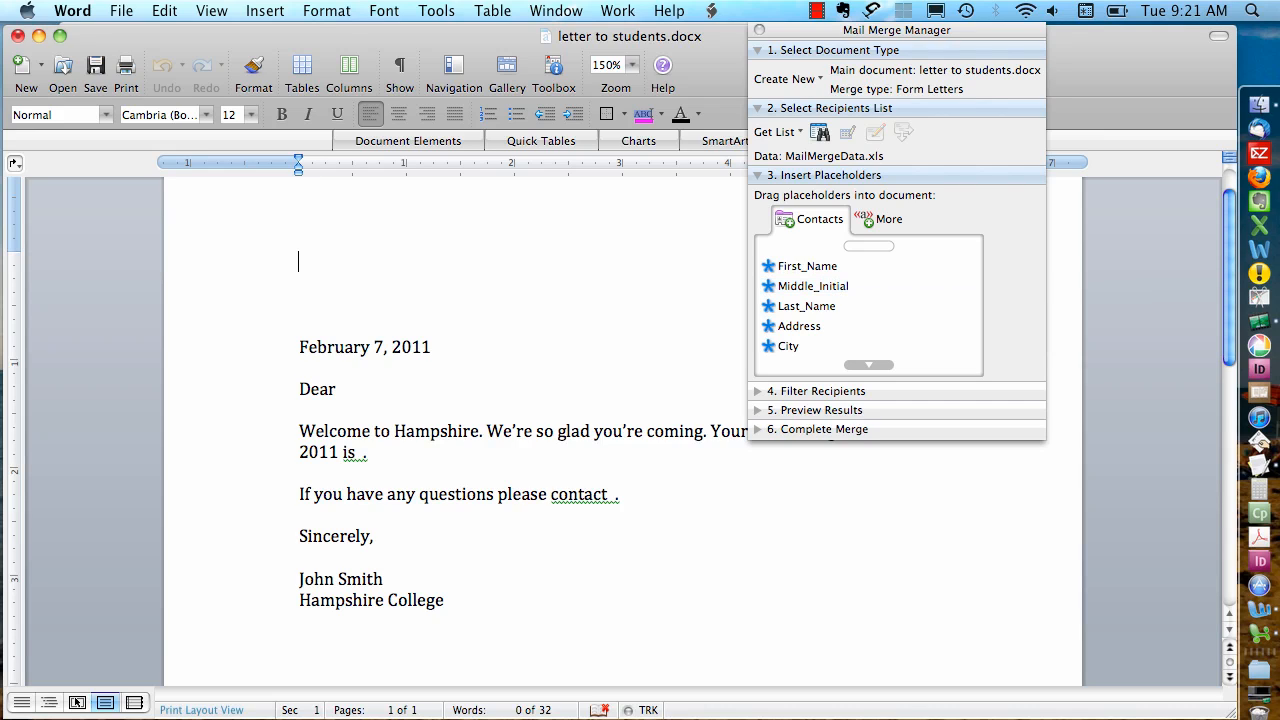
click(806, 265)
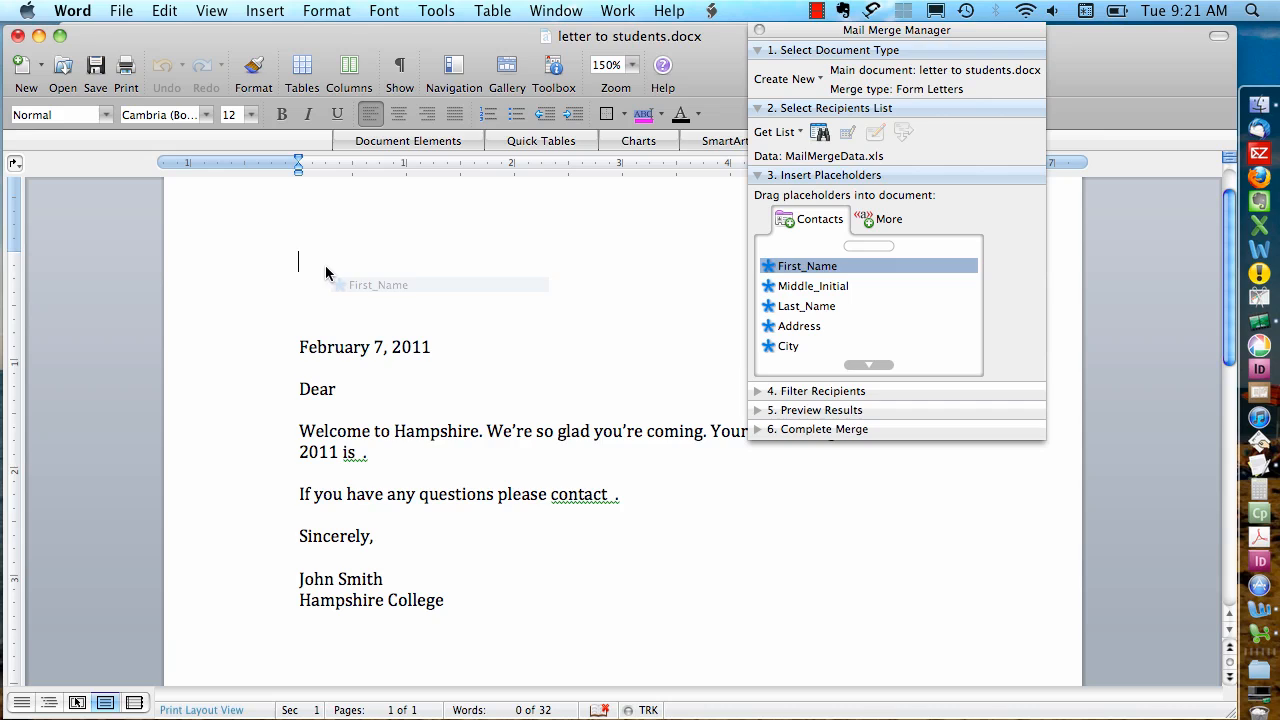
Insert First_Name, Last_Name, Address, City, State and Zip fields as the top address block
drag(807, 265, 350, 261)
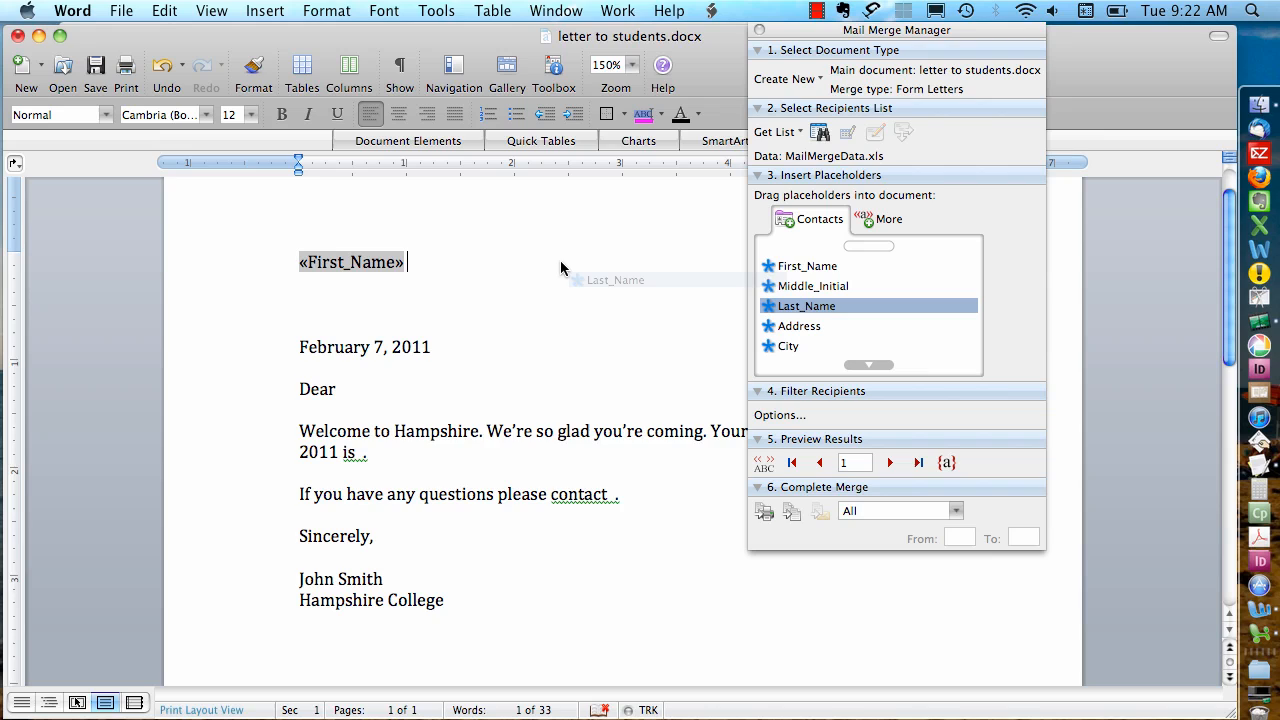
drag(806, 305, 457, 261)
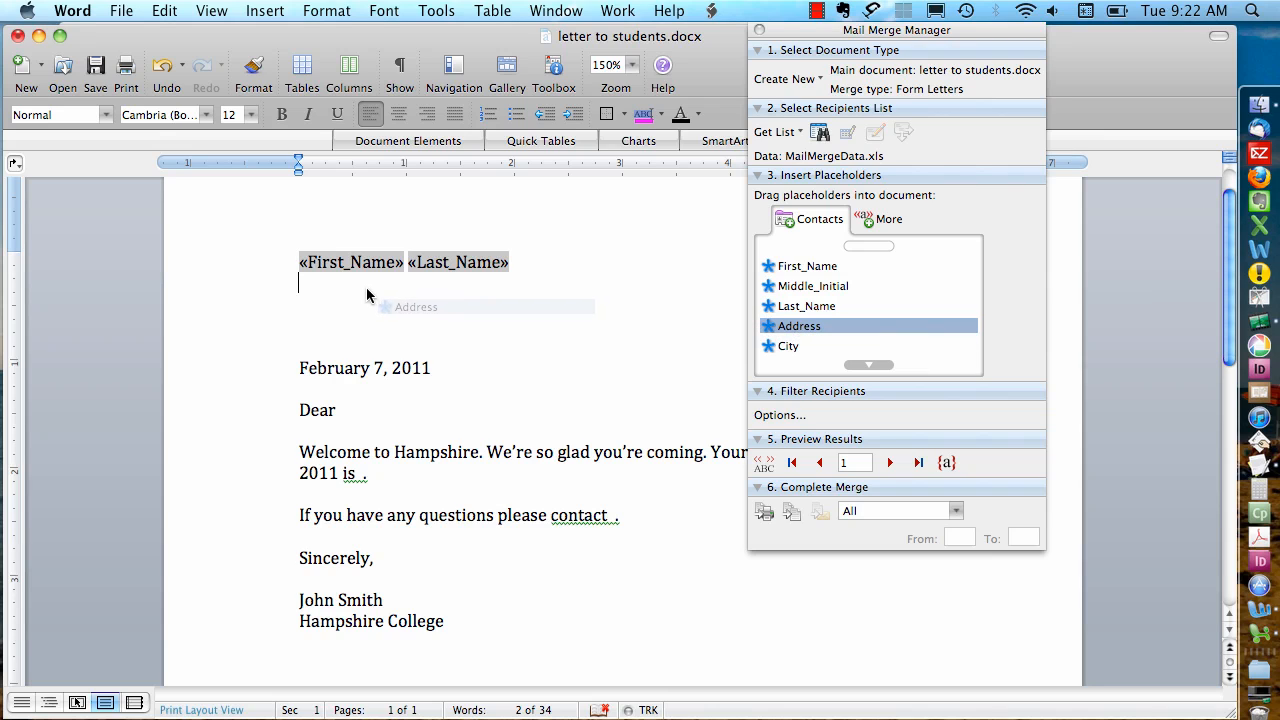
drag(799, 325, 340, 283)
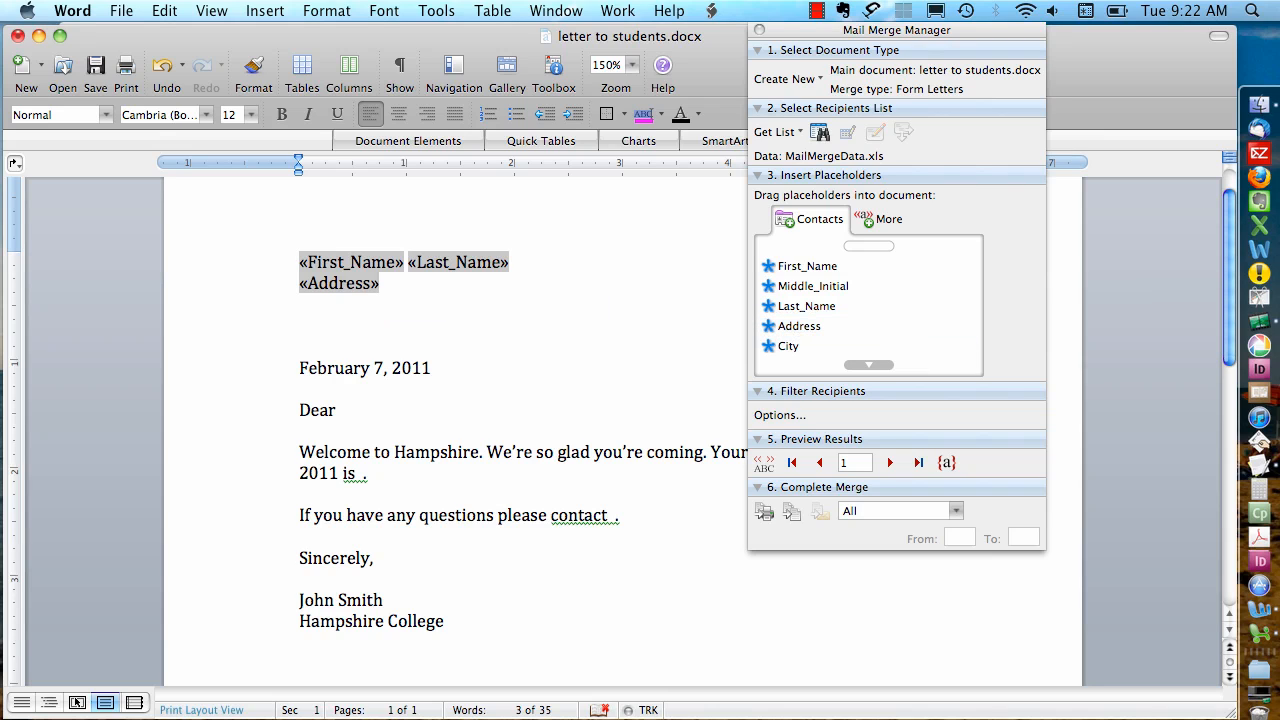
click(789, 346)
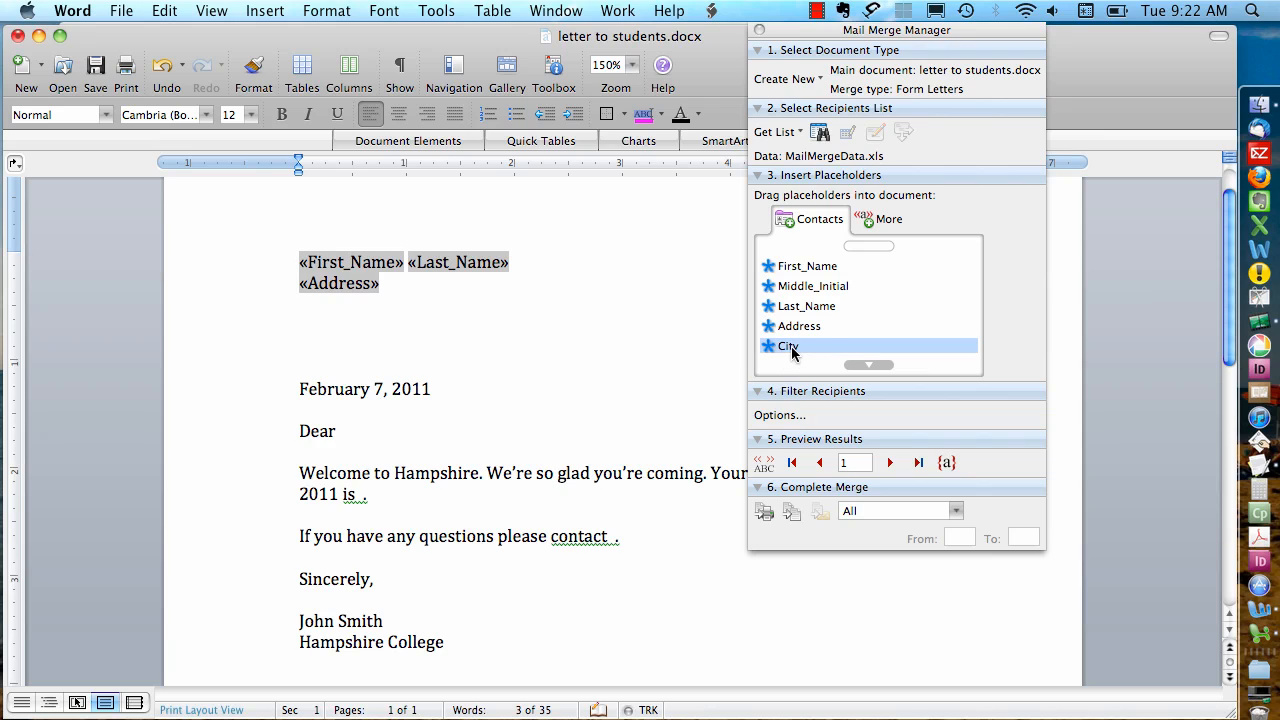
drag(788, 346, 323, 303)
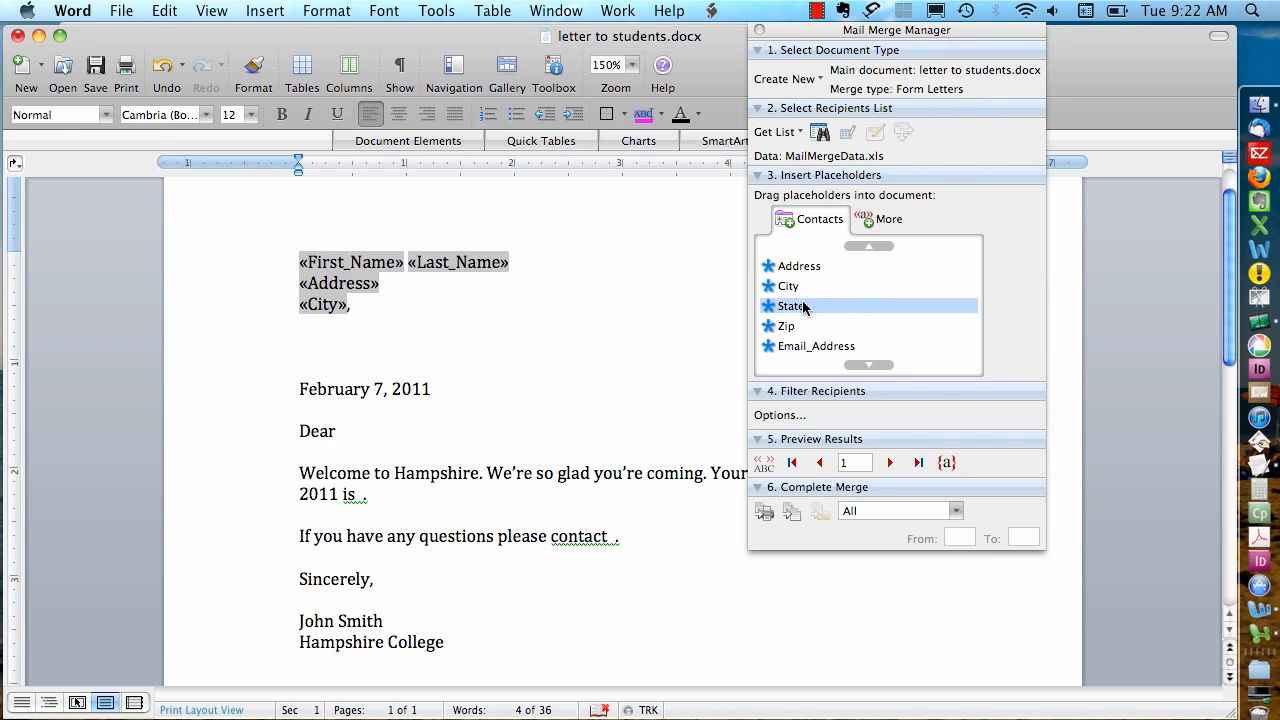
drag(790, 306, 385, 304)
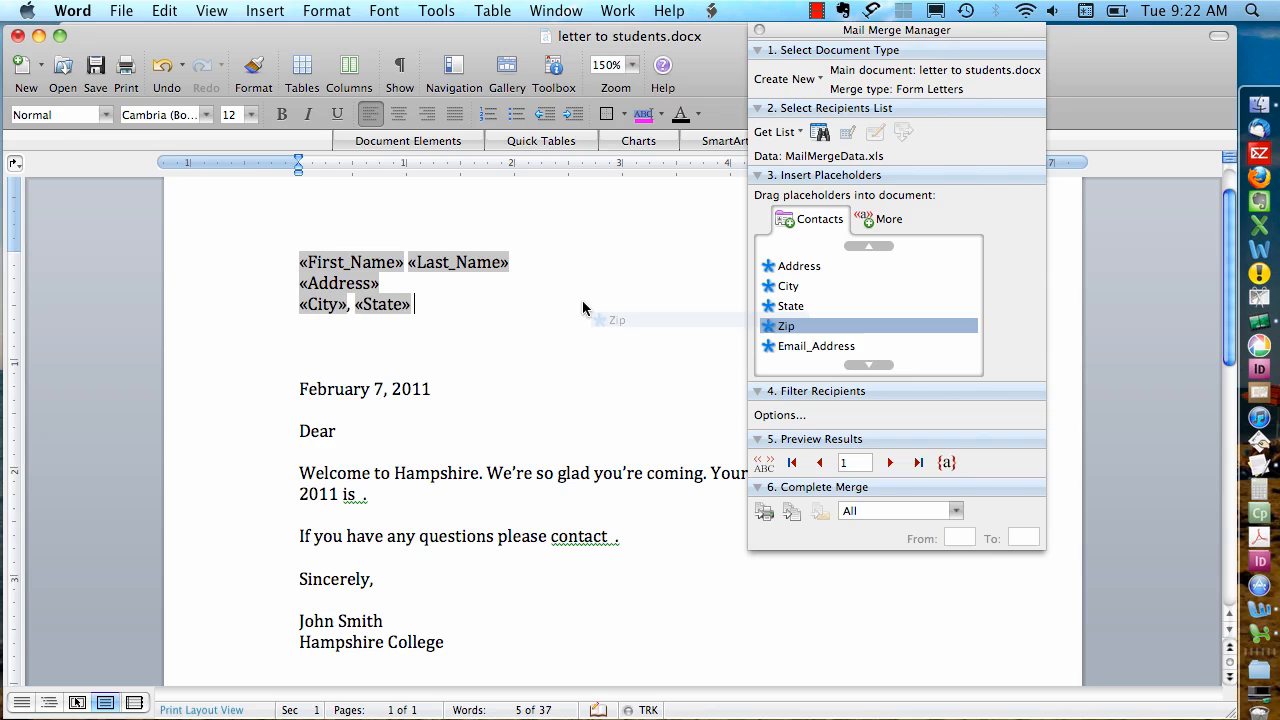
drag(787, 325, 435, 304)
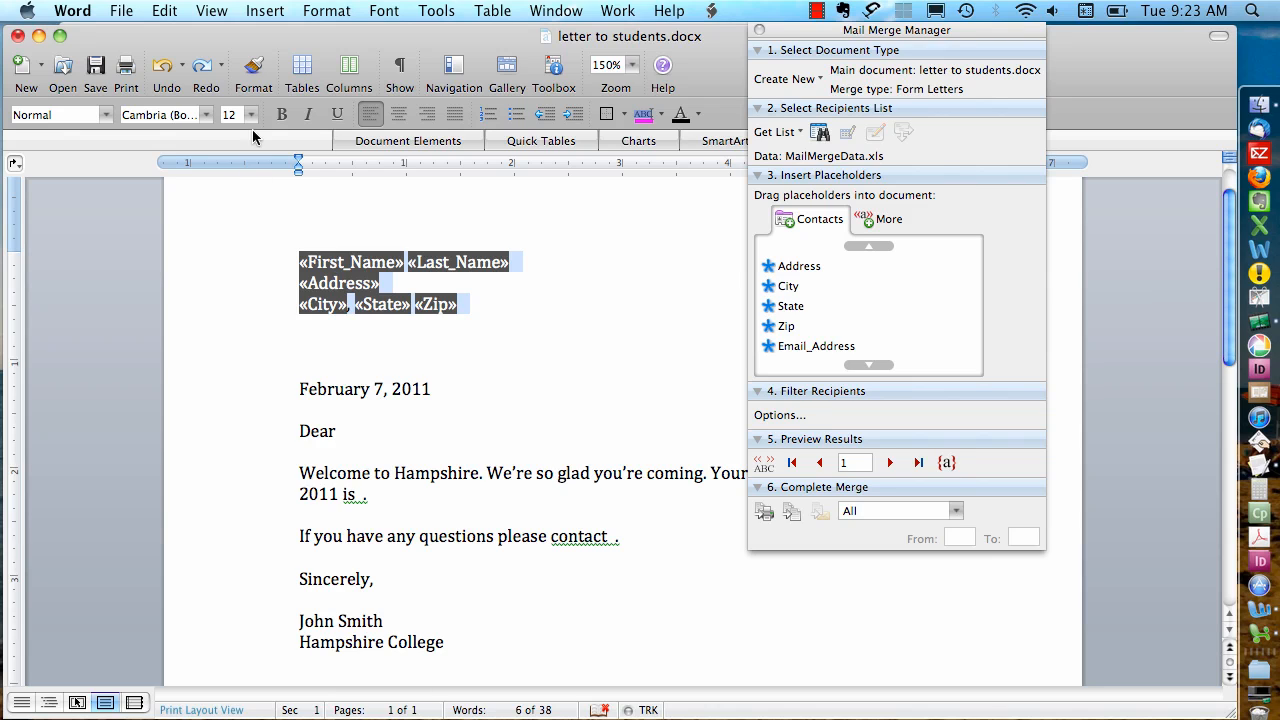
click(231, 114)
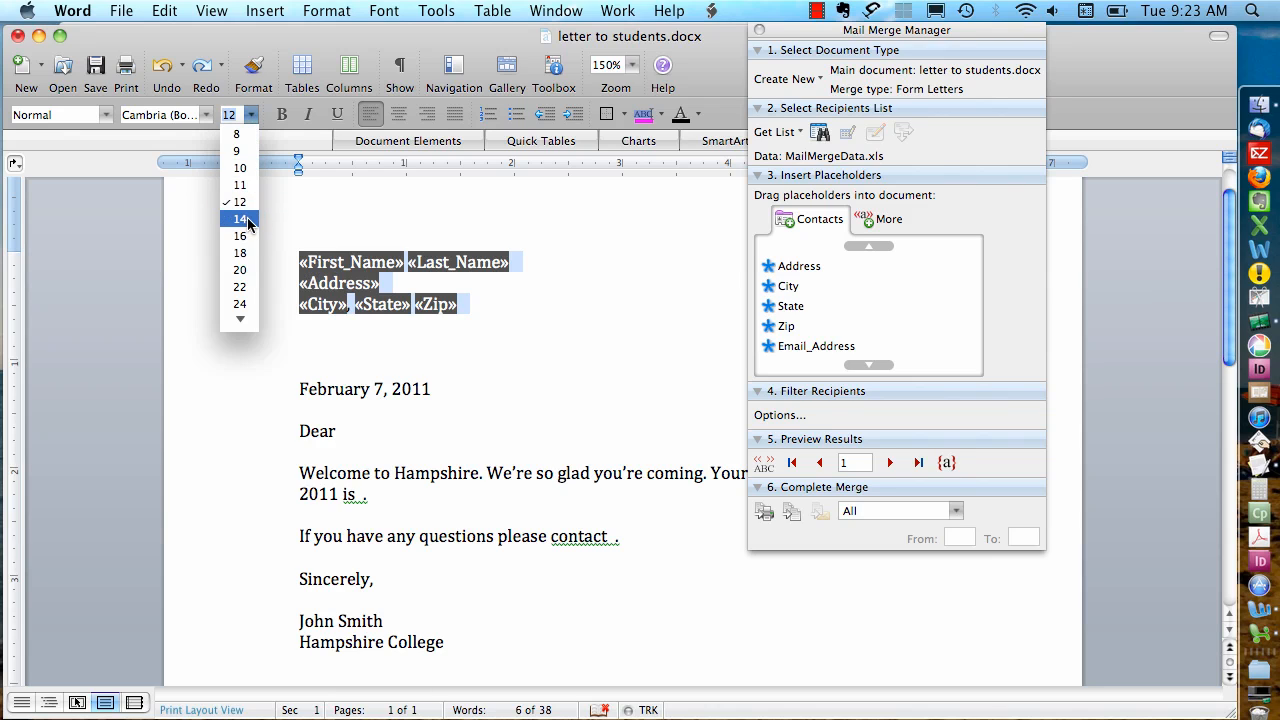
click(240, 219)
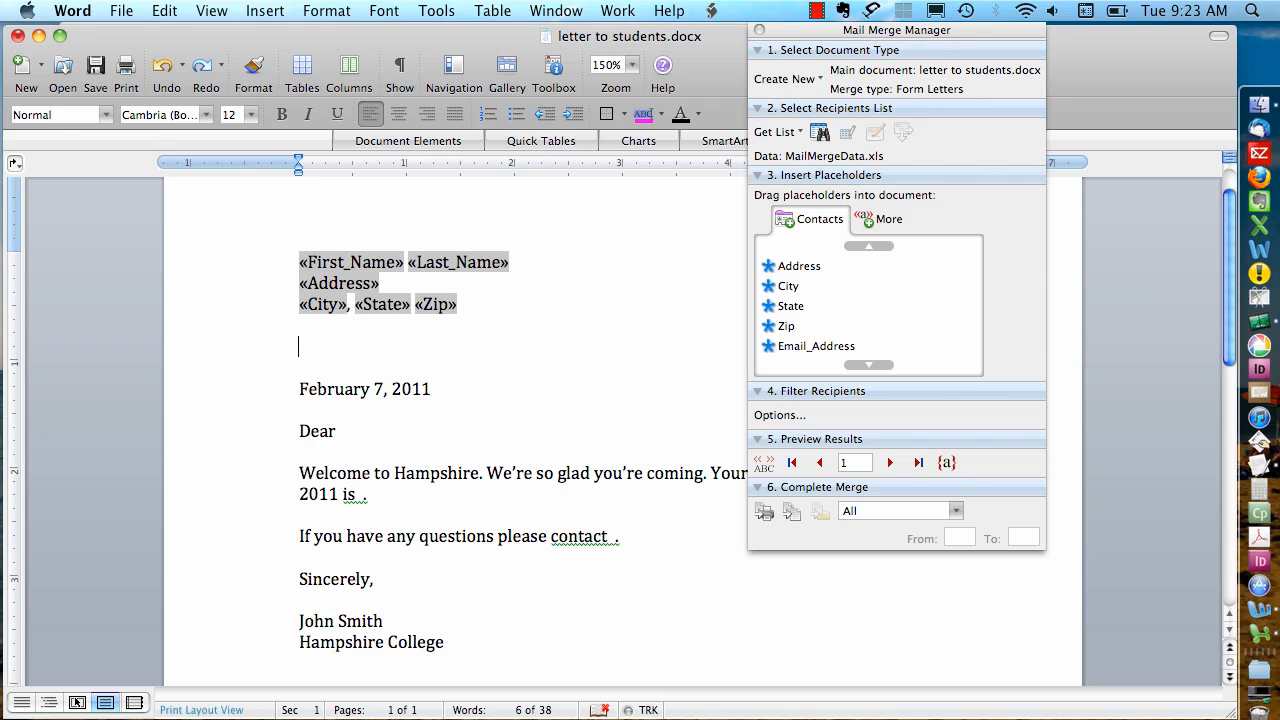
mouse_move(833, 443)
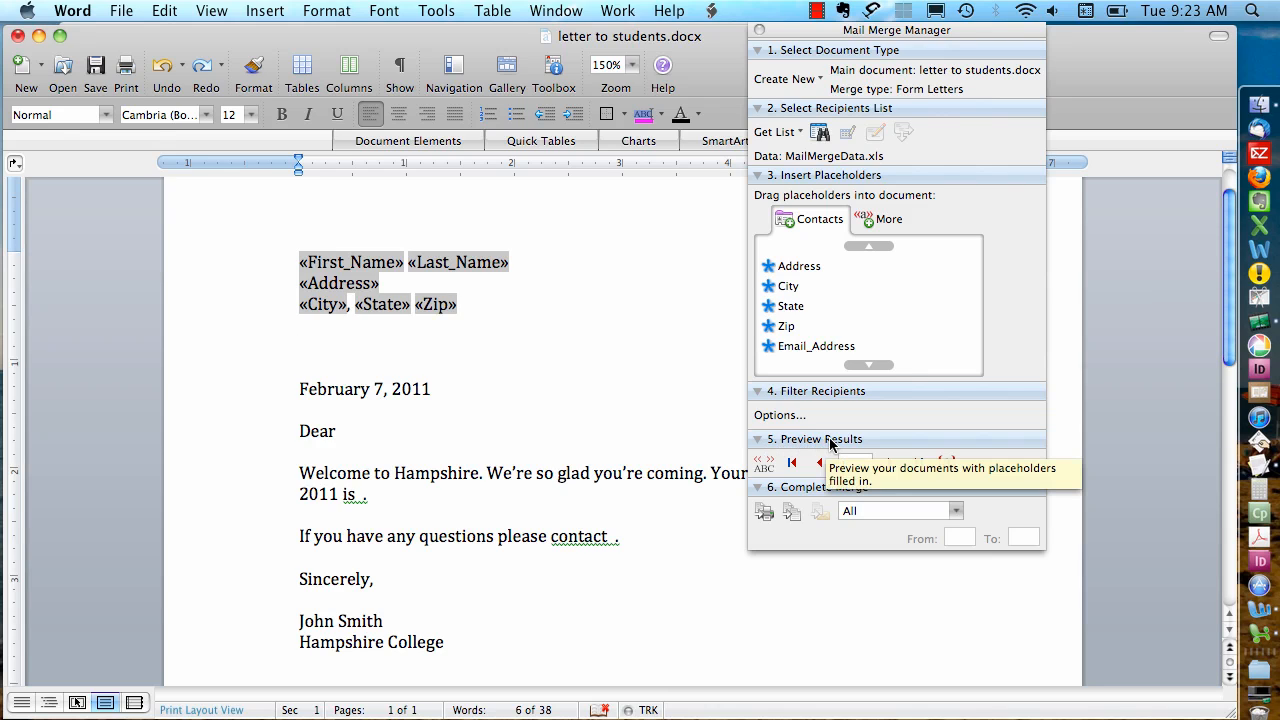
mouse_move(785, 443)
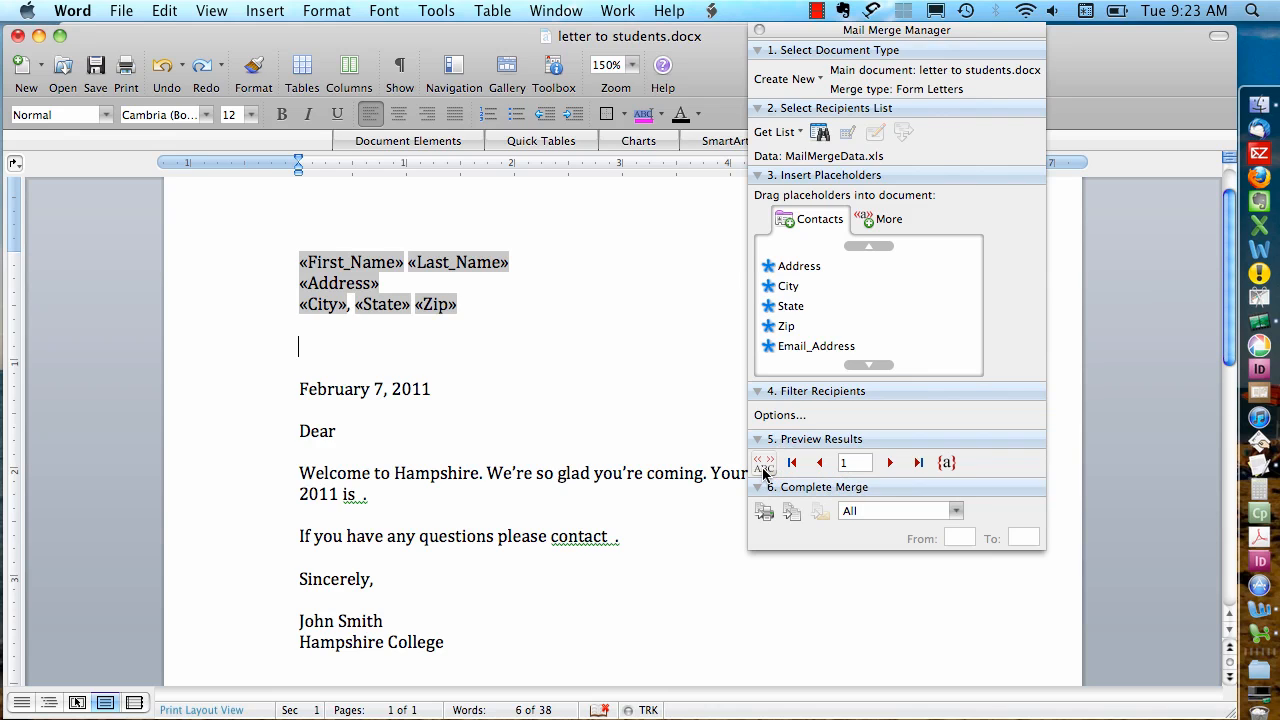
click(763, 462)
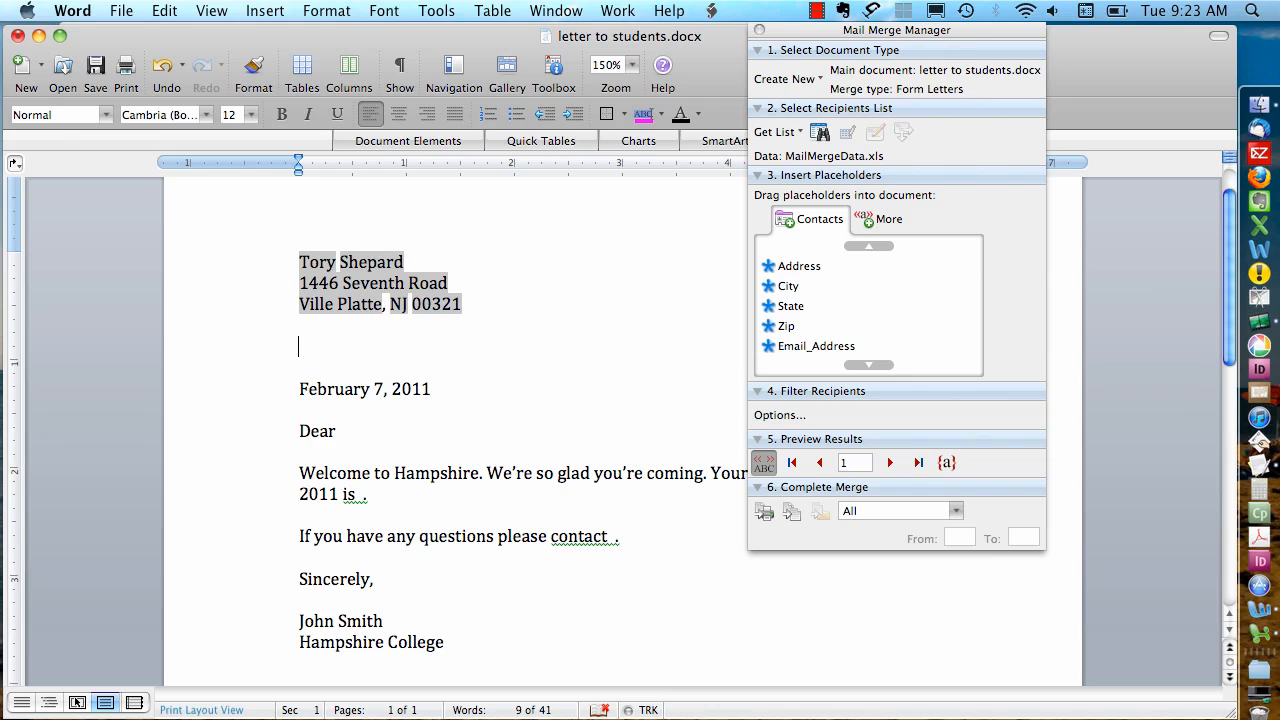
mouse_move(889, 462)
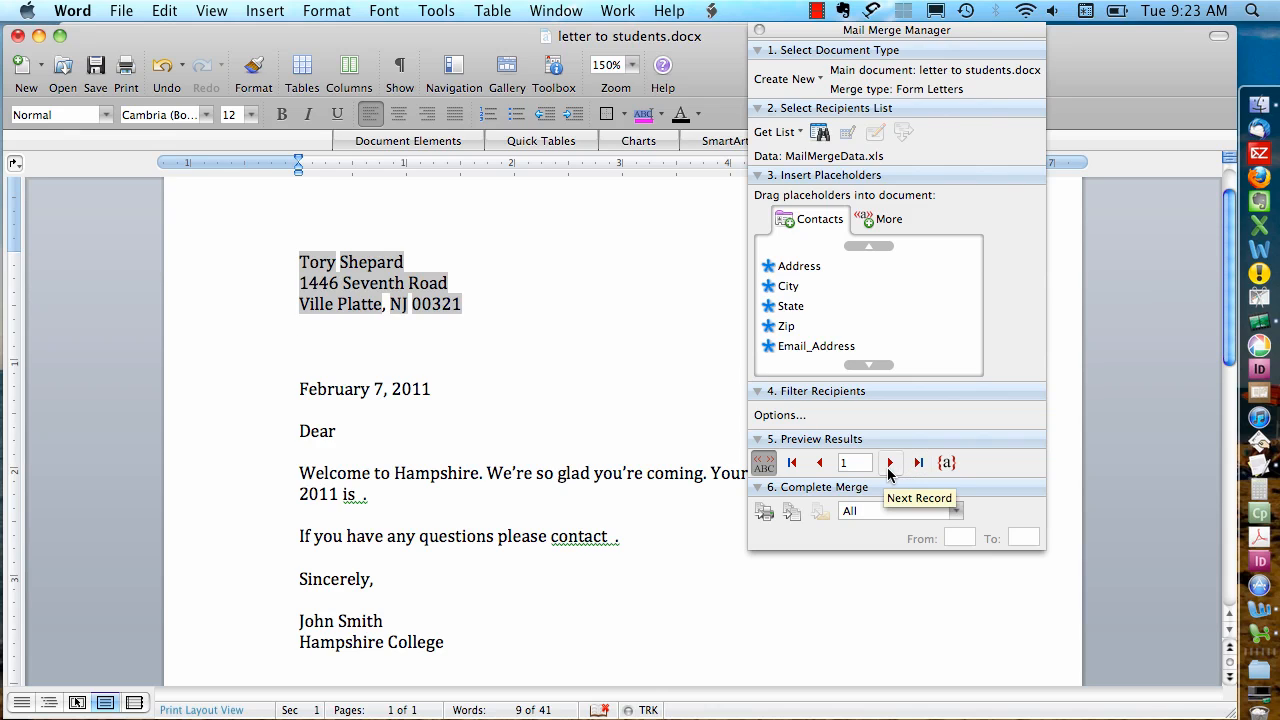
click(889, 462)
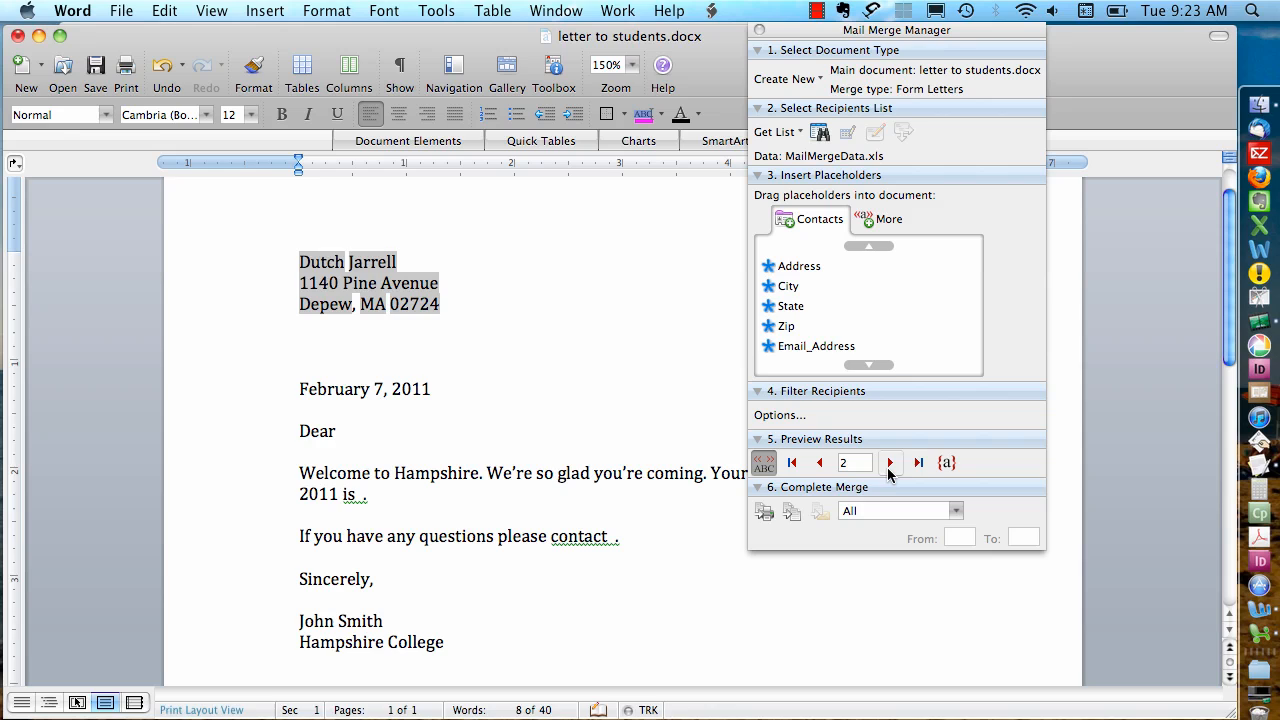
click(890, 462)
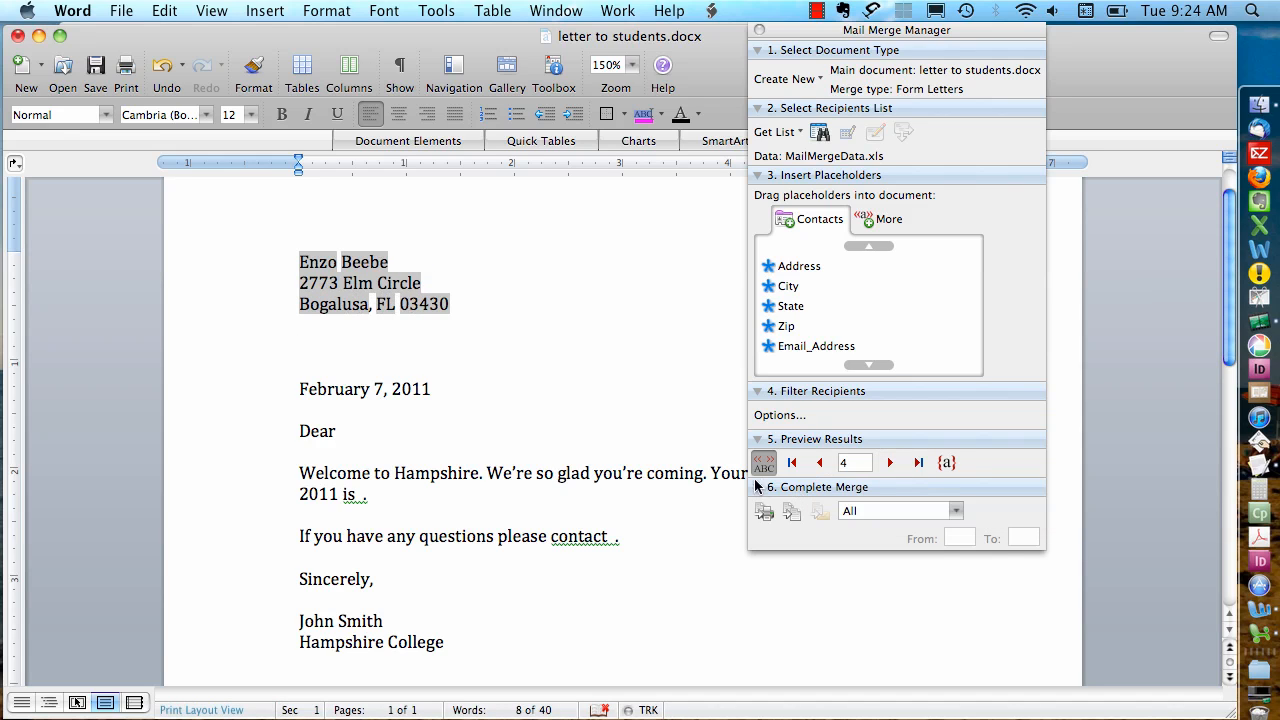
mouse_move(763, 462)
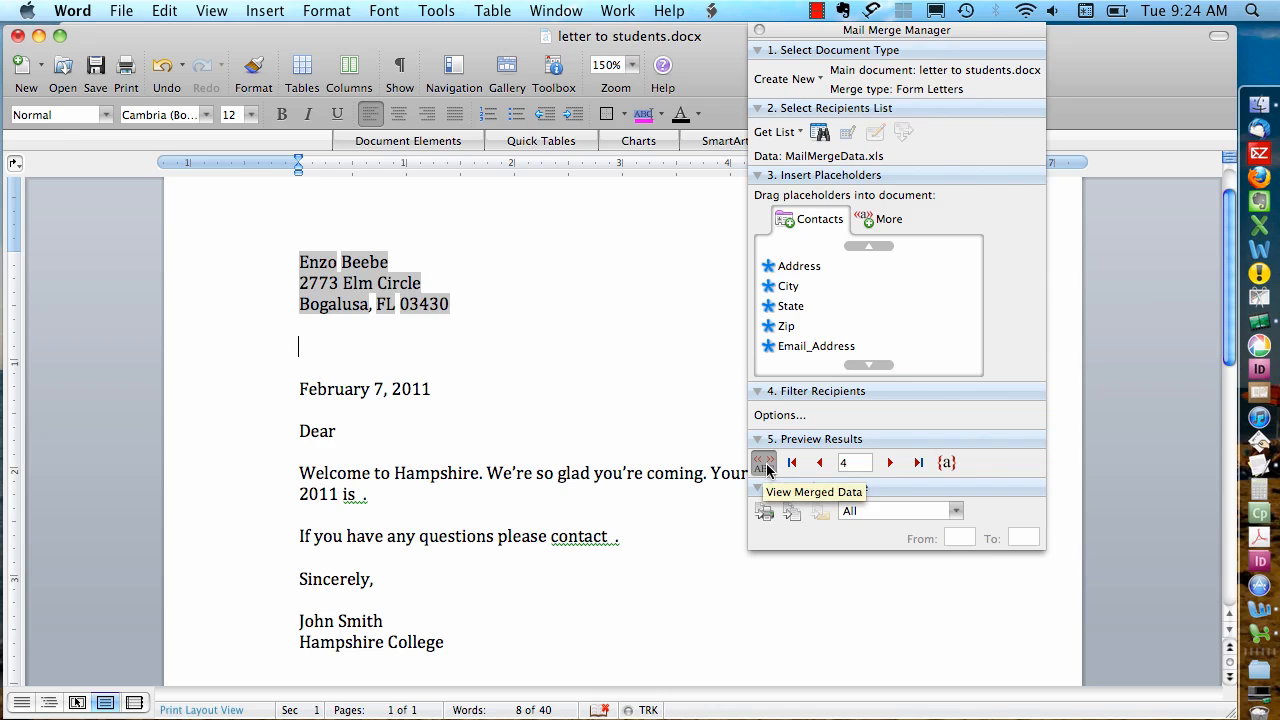
click(763, 462)
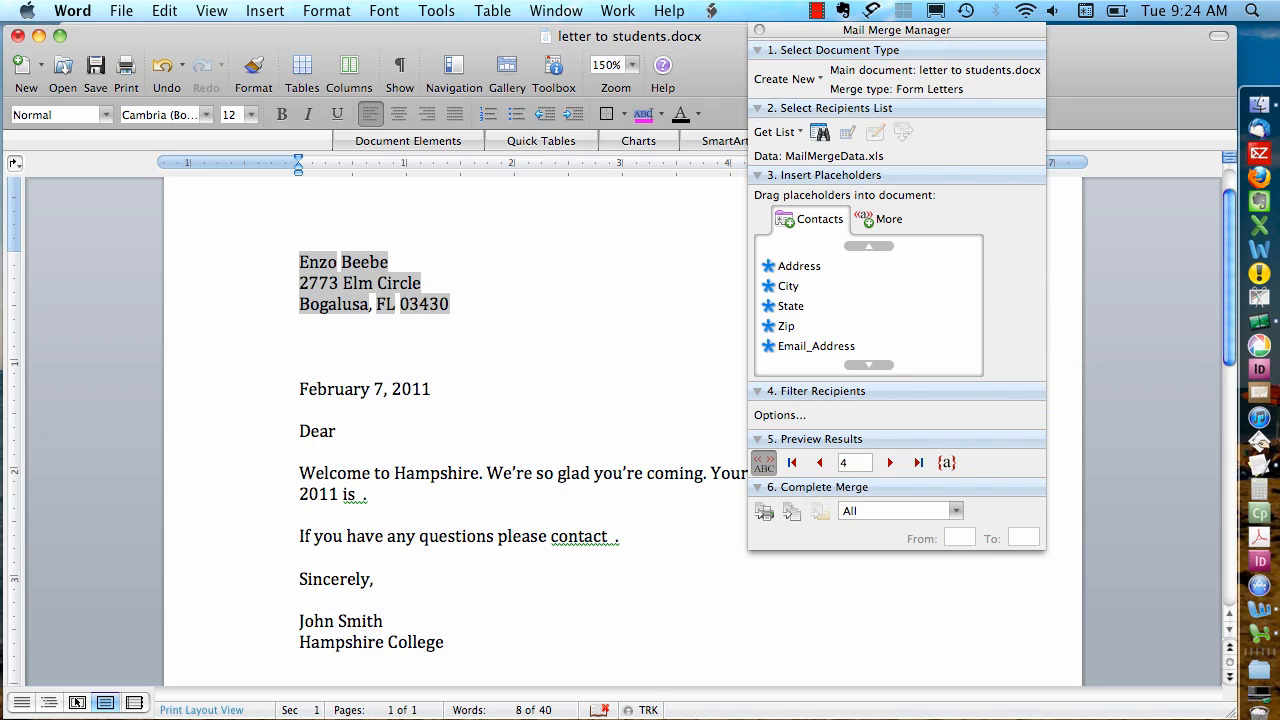
click(300, 347)
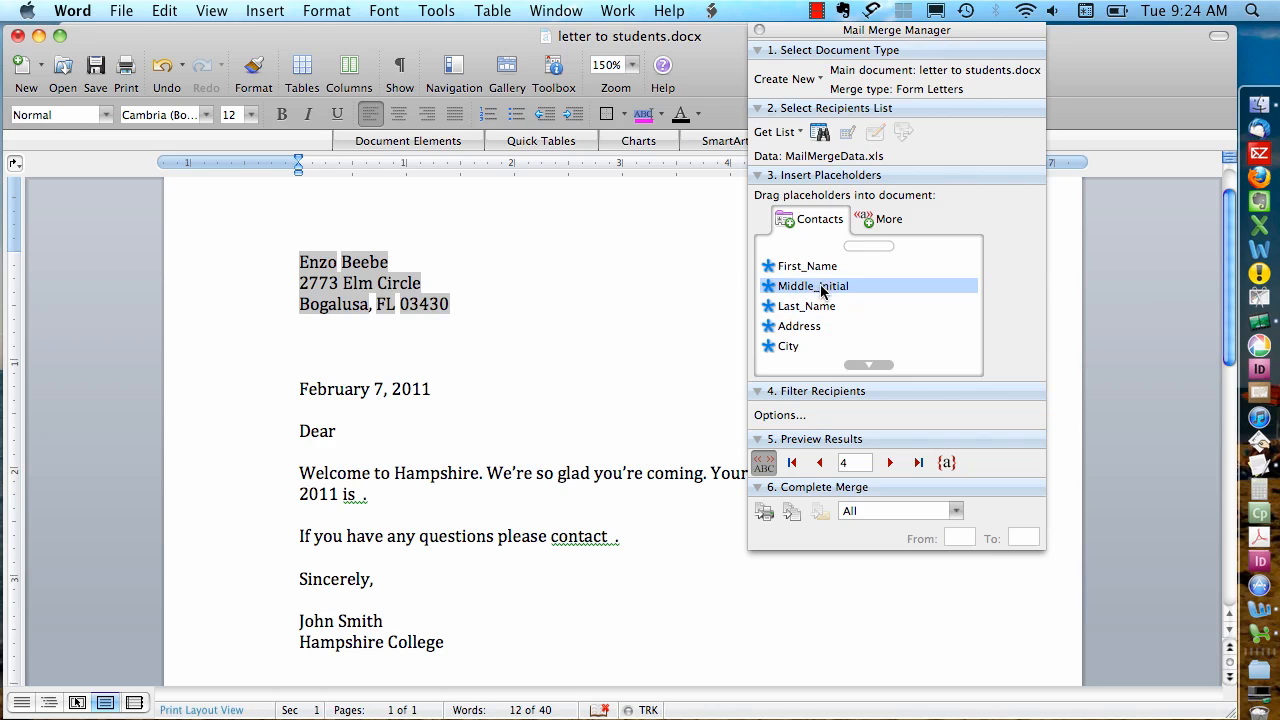
Insert the First_Name field after 'Dear' in the greeting
drag(806, 265, 395, 455)
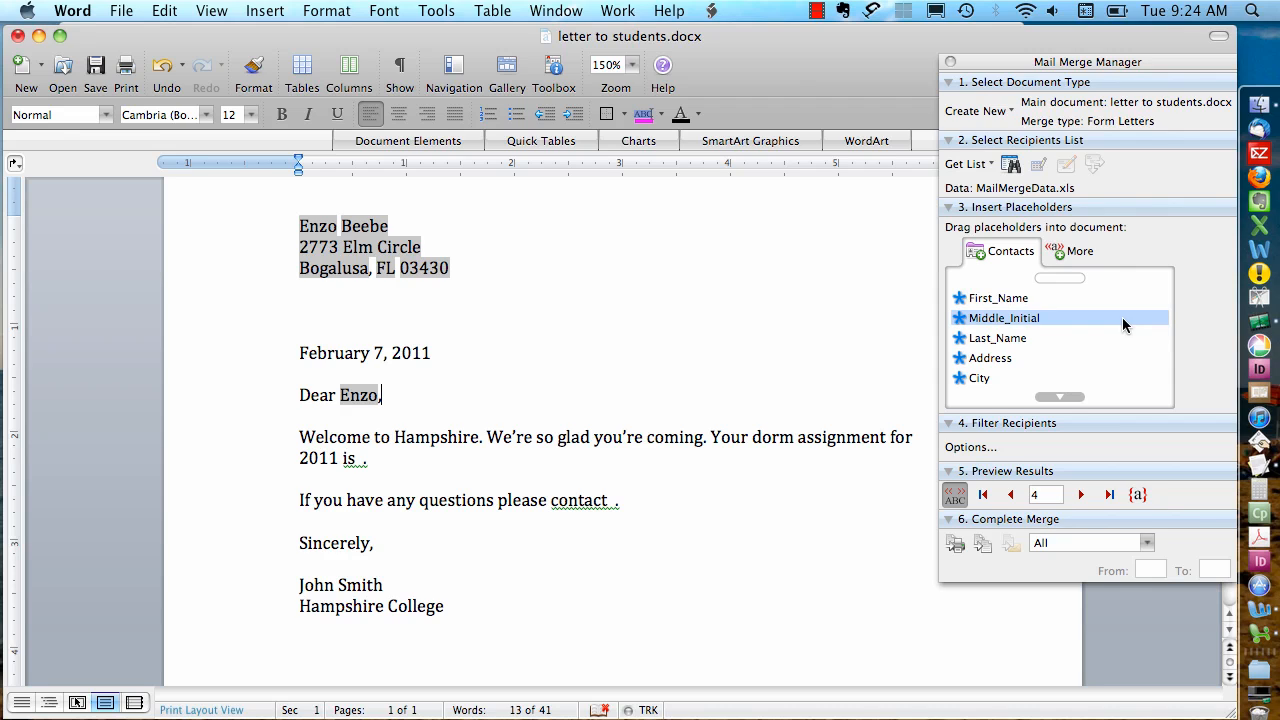
scroll(down, 3)
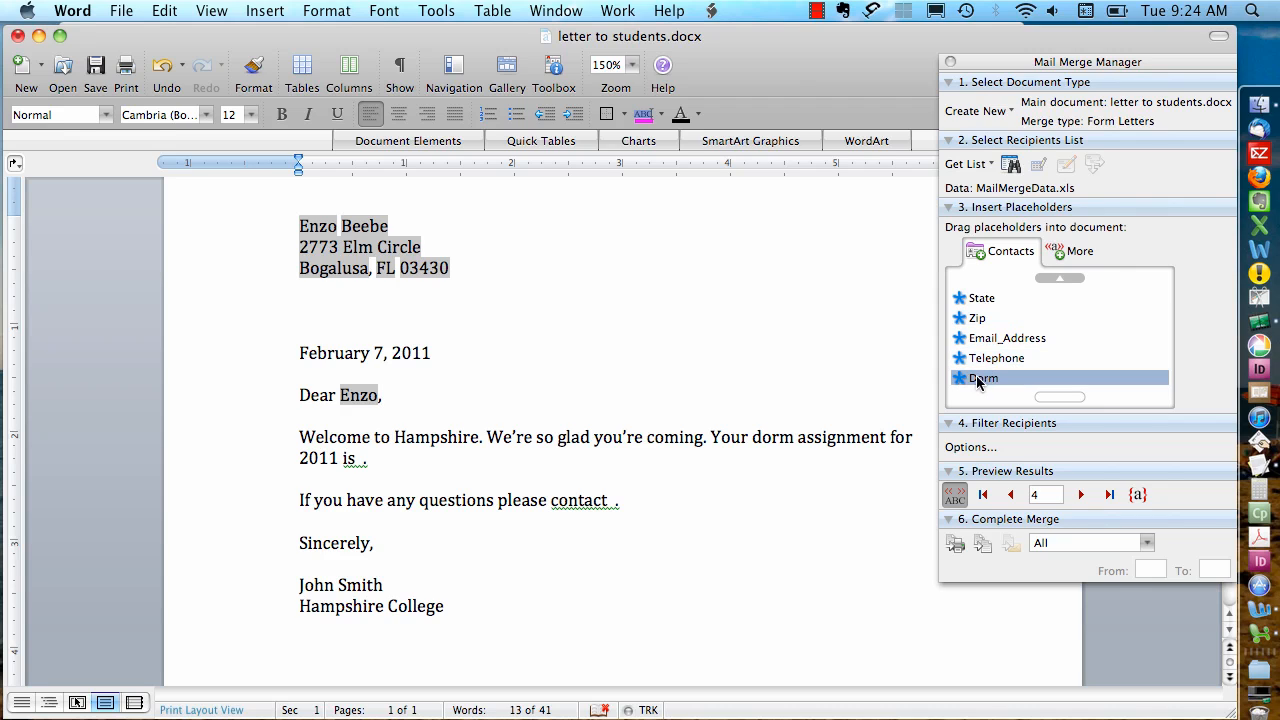
Insert the Dorm field after '2011 is' and after 'contact the', completing 'house office'
drag(983, 377, 363, 458)
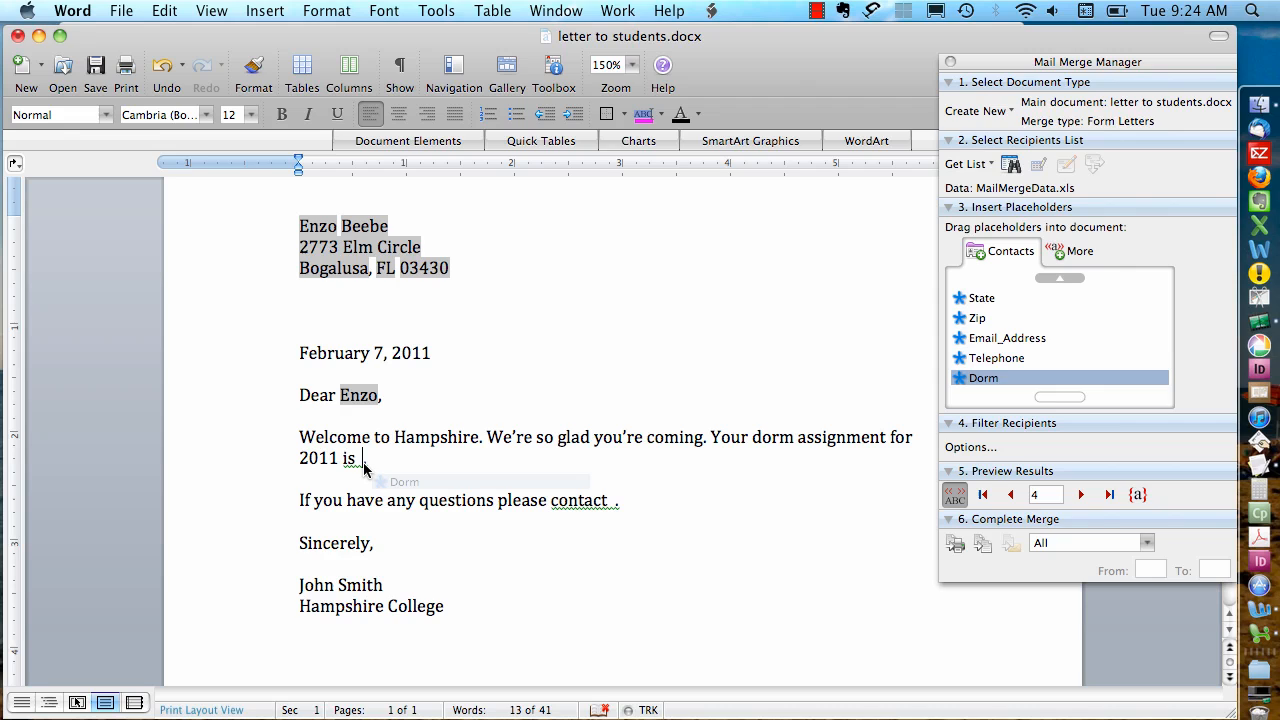
drag(983, 377, 370, 457)
text(the )
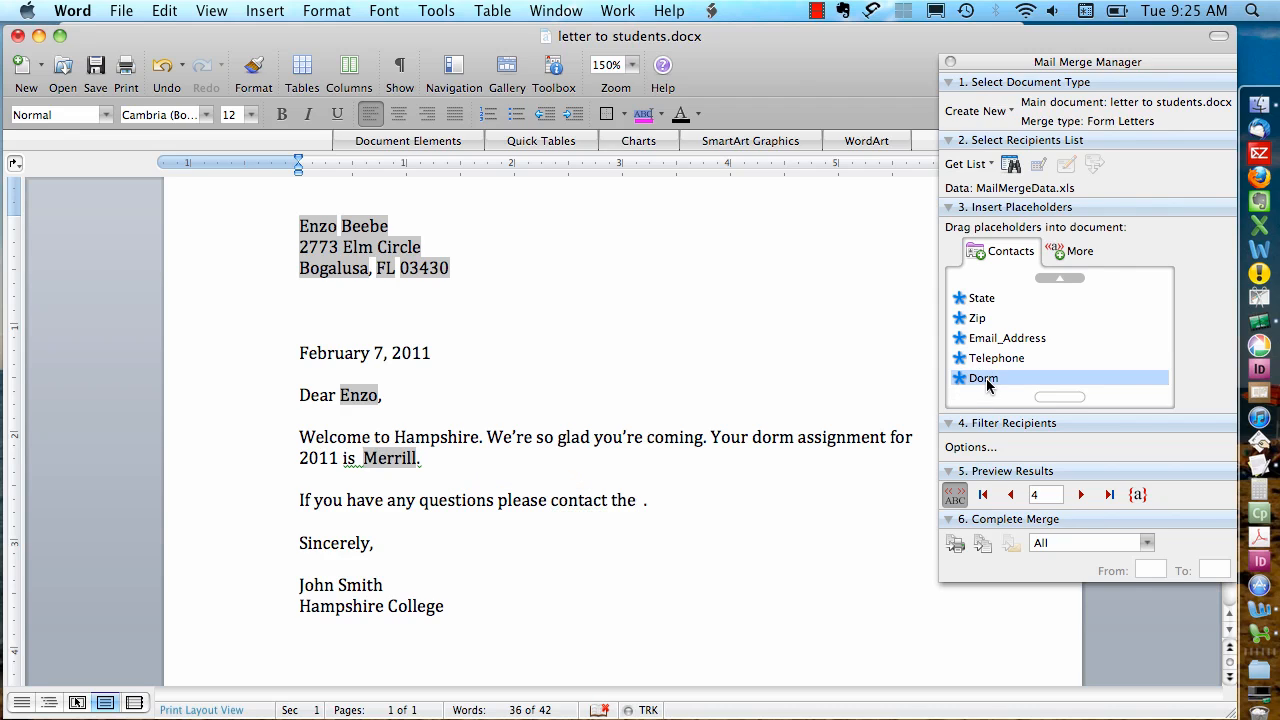
drag(983, 377, 640, 500)
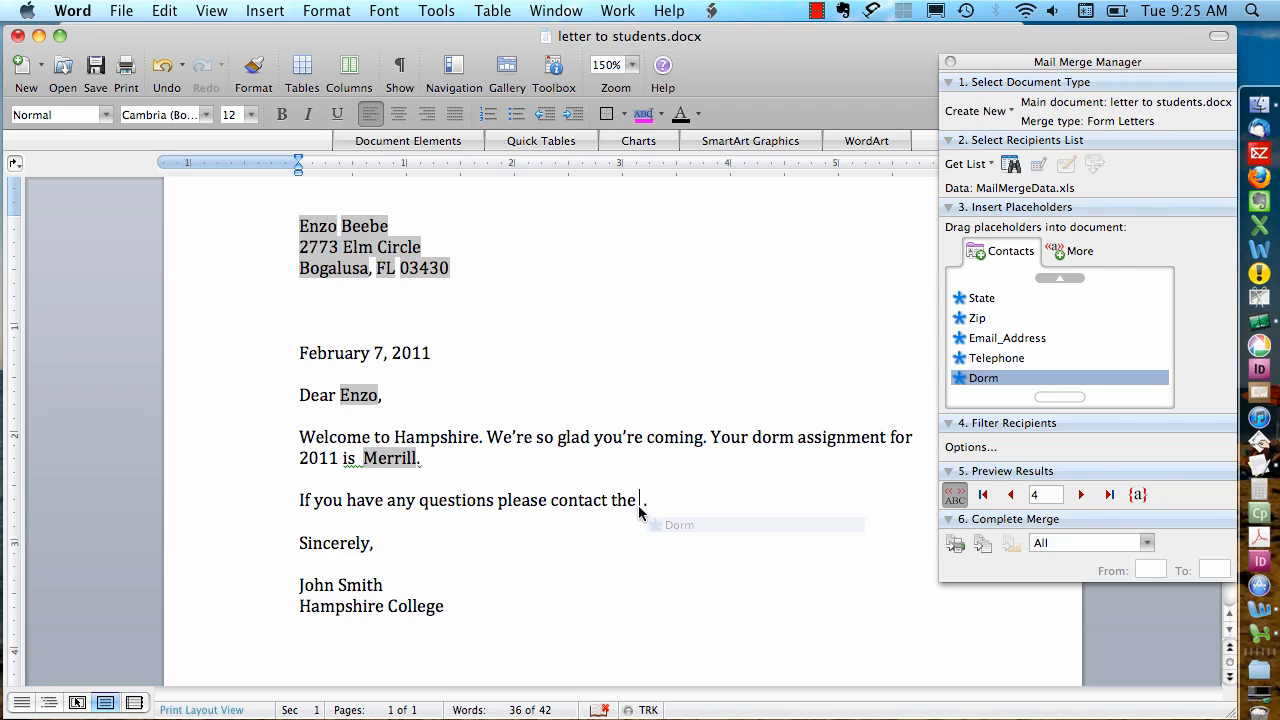
drag(983, 377, 640, 500)
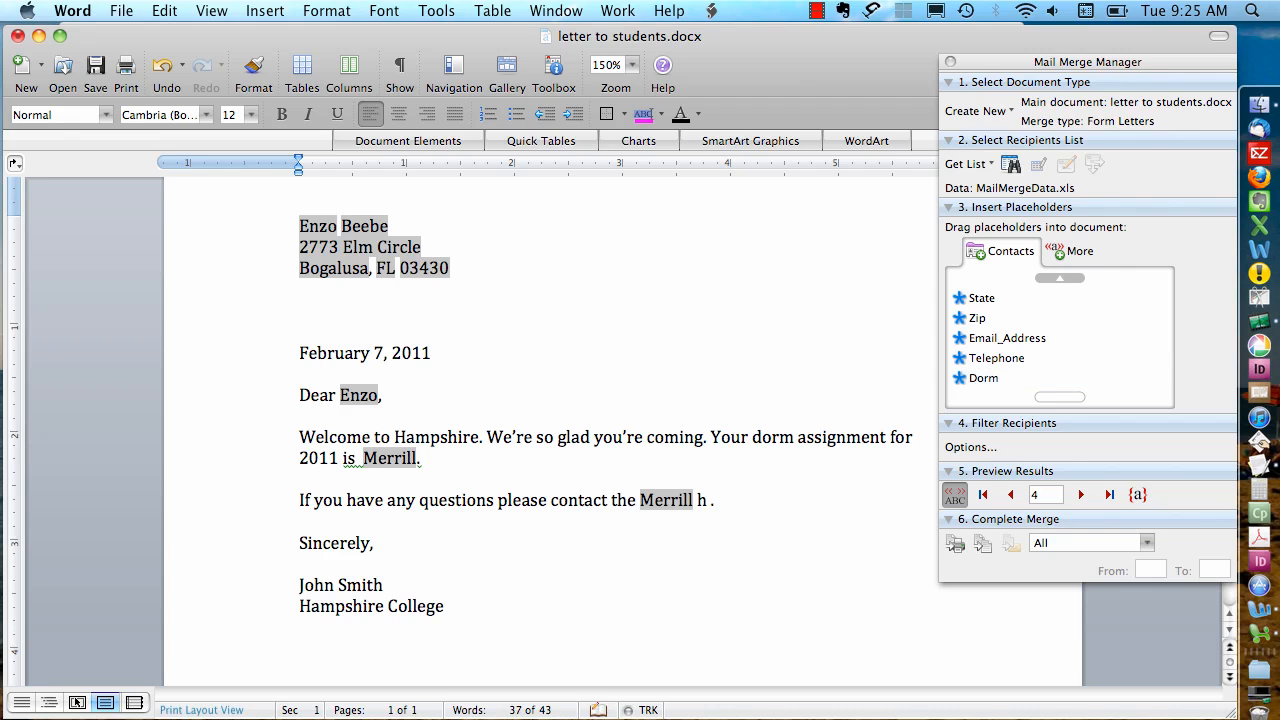
text(ouse office)
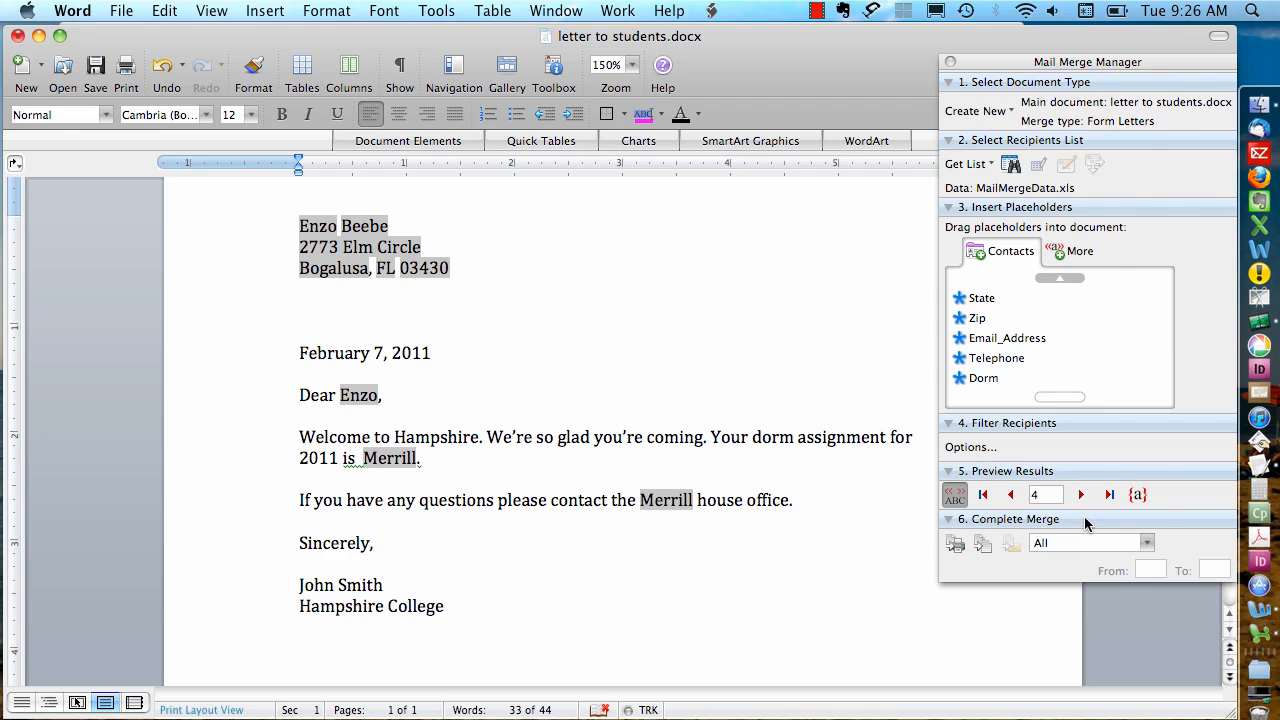
mouse_move(993, 527)
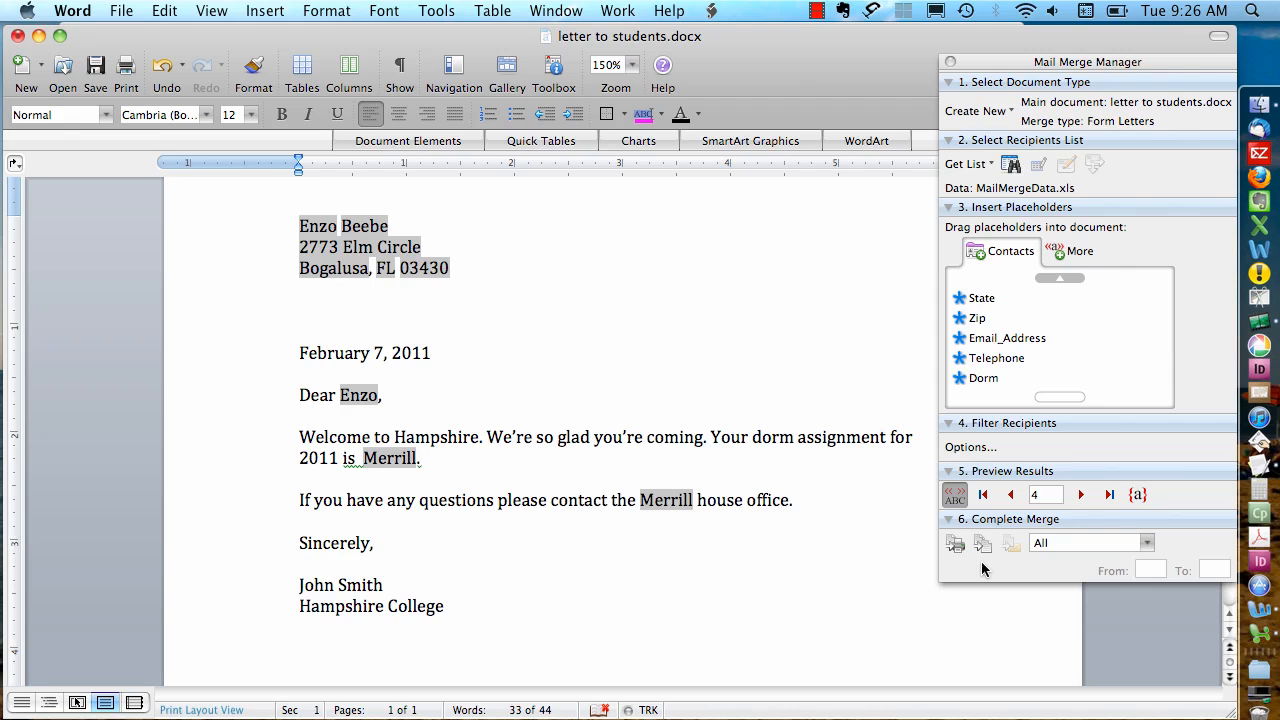
mouse_move(1015, 565)
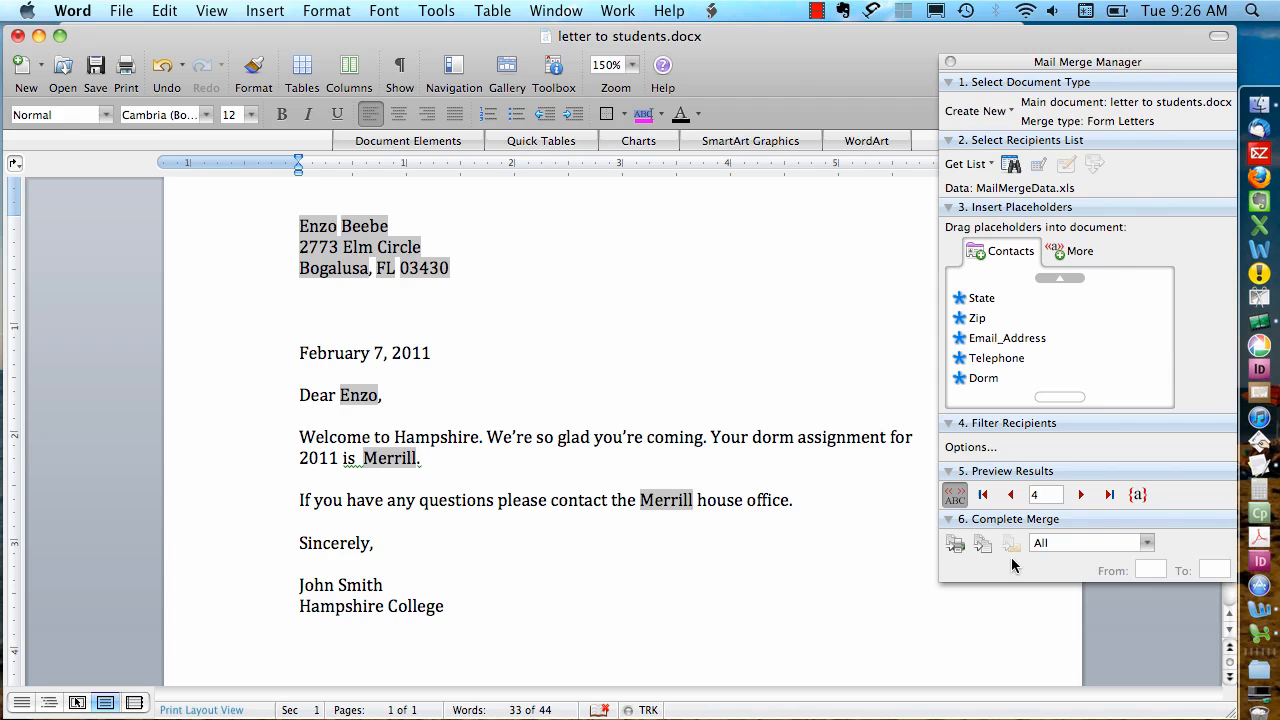
Merge all records to a new document, Form Letters1
click(497, 500)
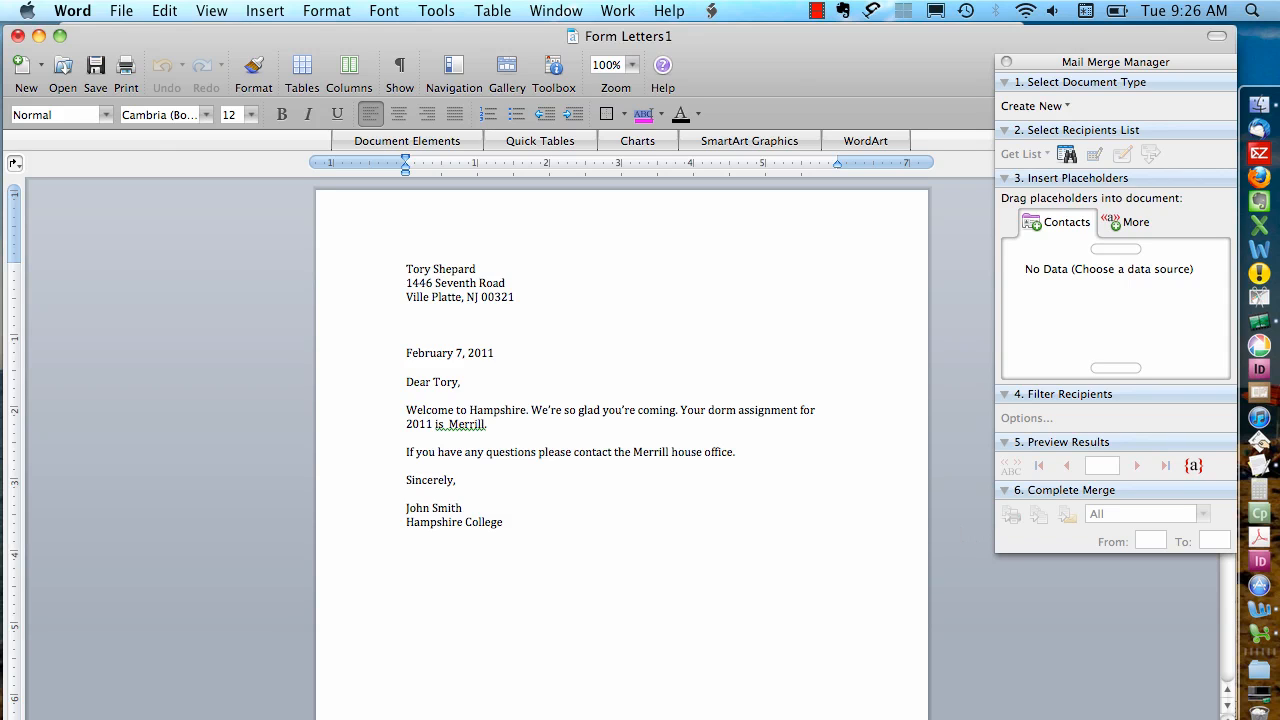
scroll(down, 3)
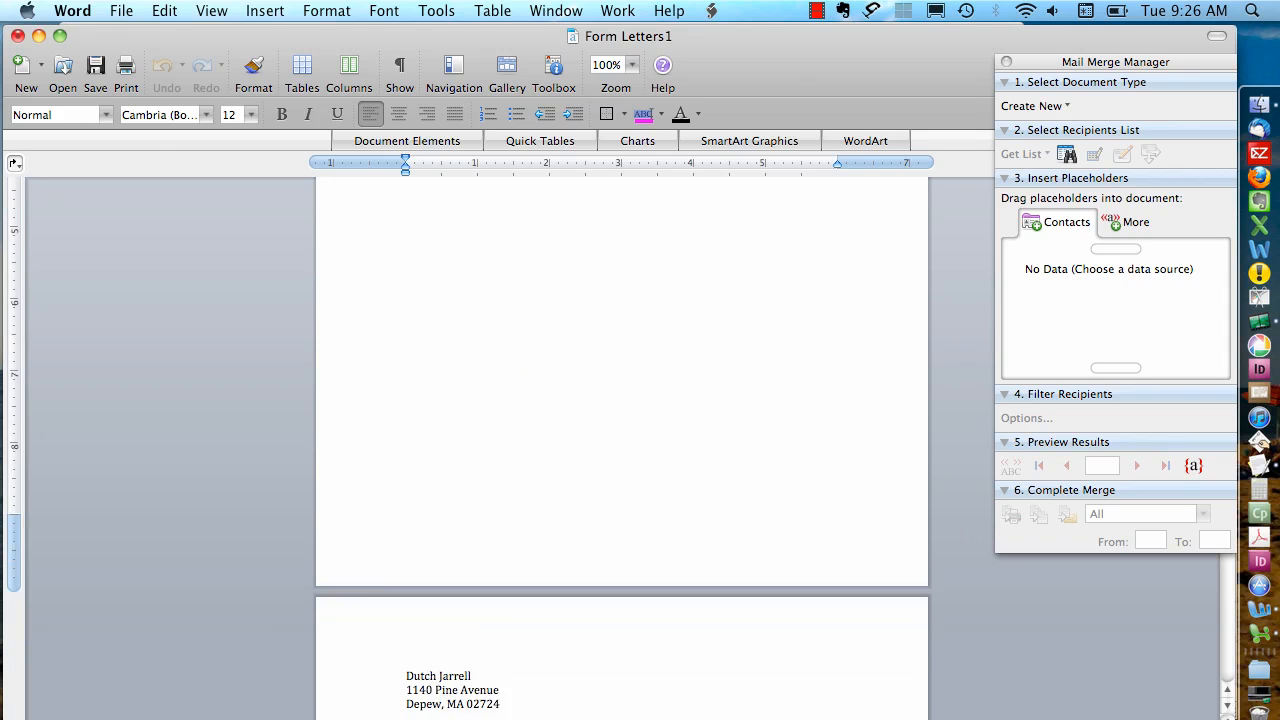
scroll(up, 3)
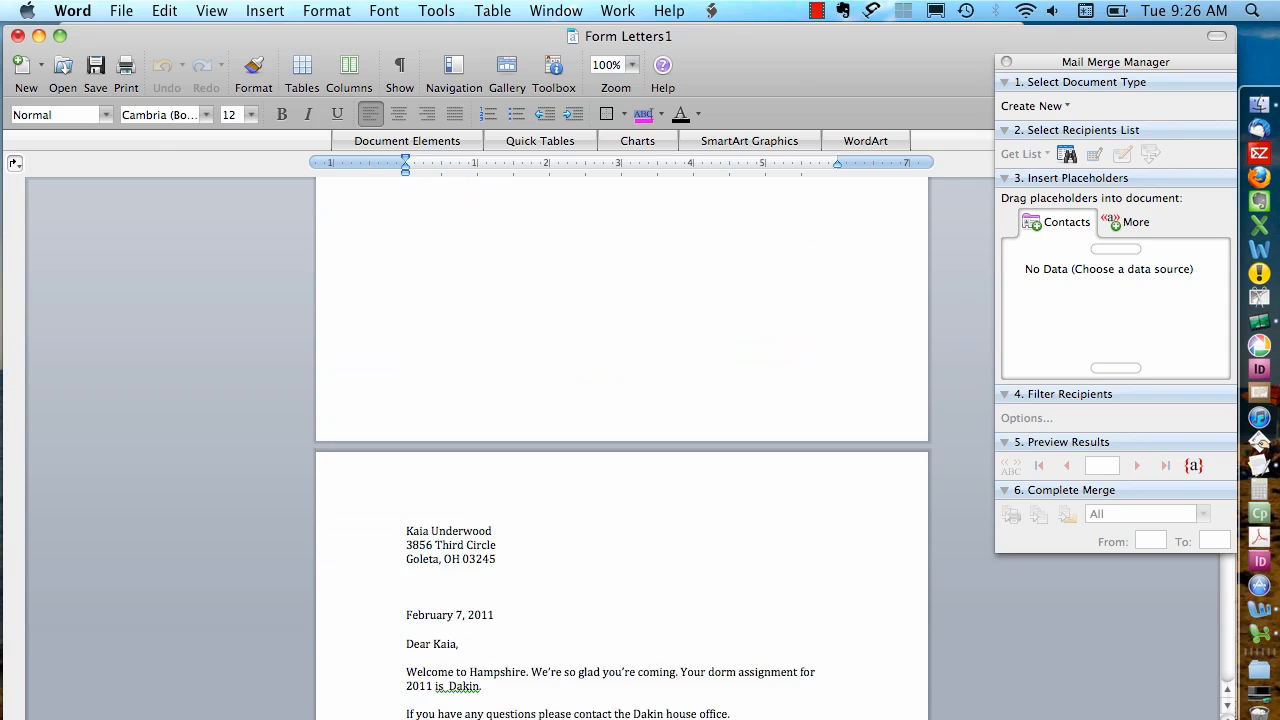
scroll(down, 3)
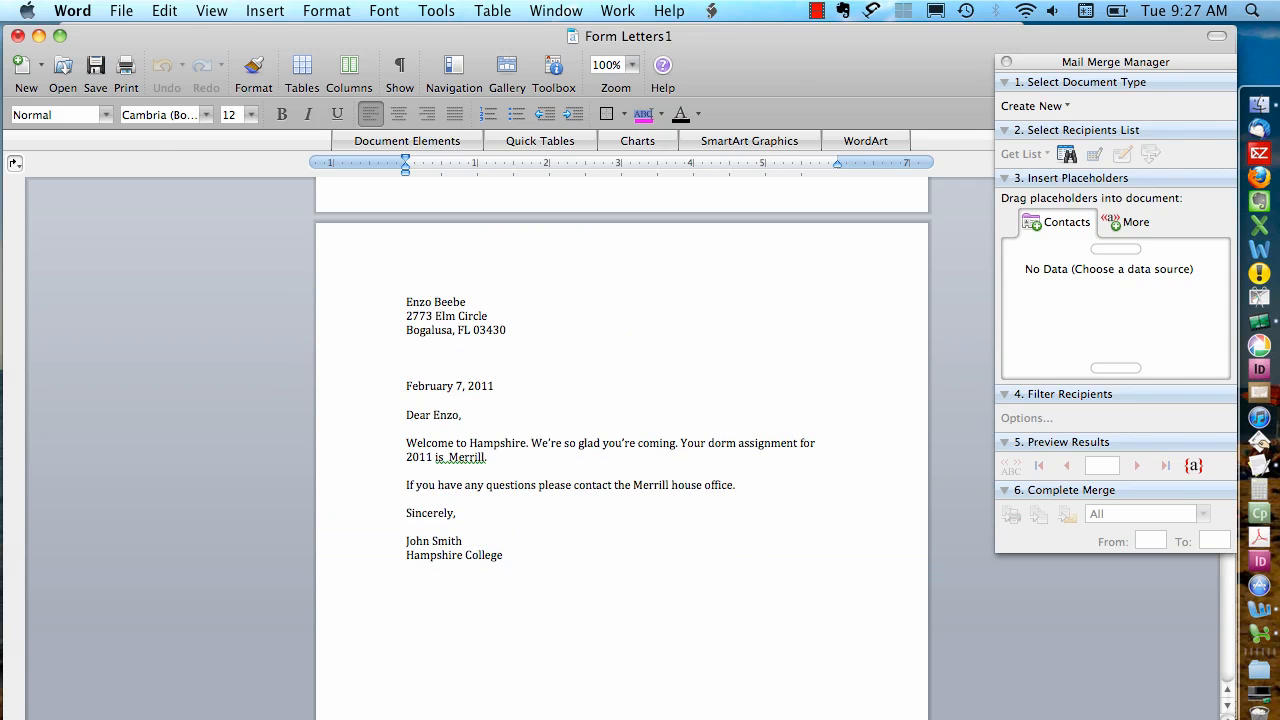
scroll(down, 3)
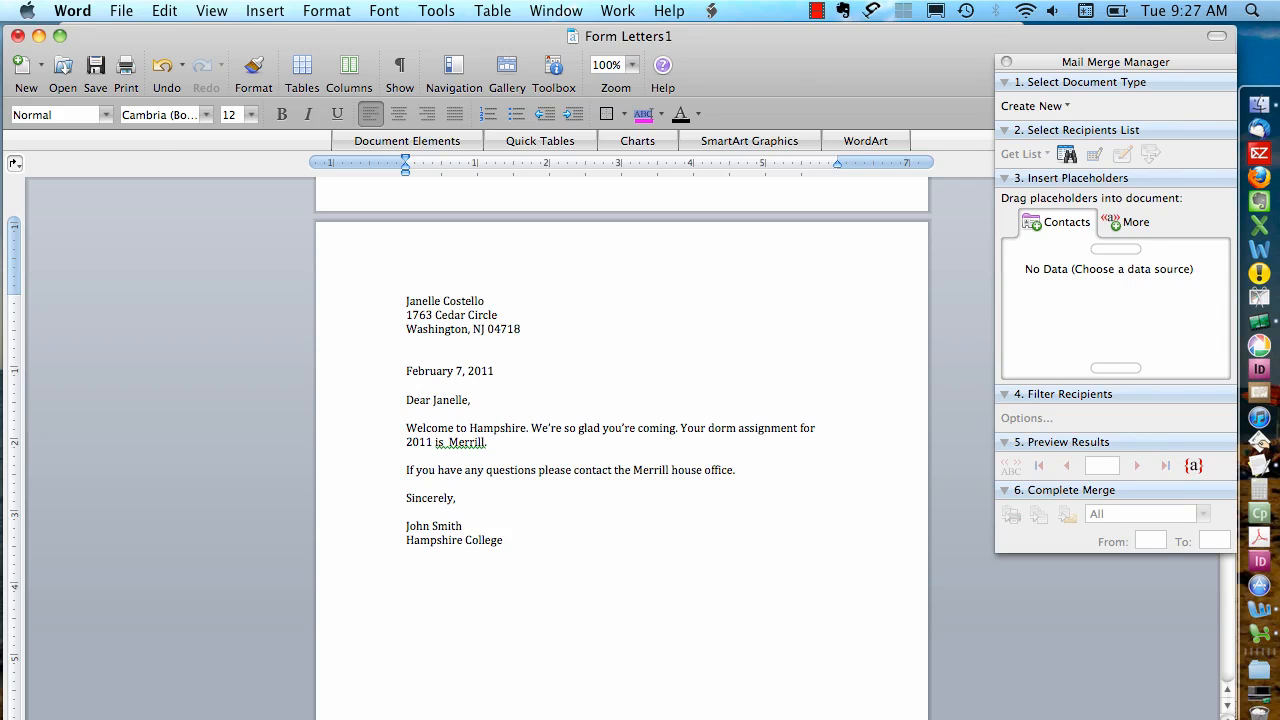
click(405, 343)
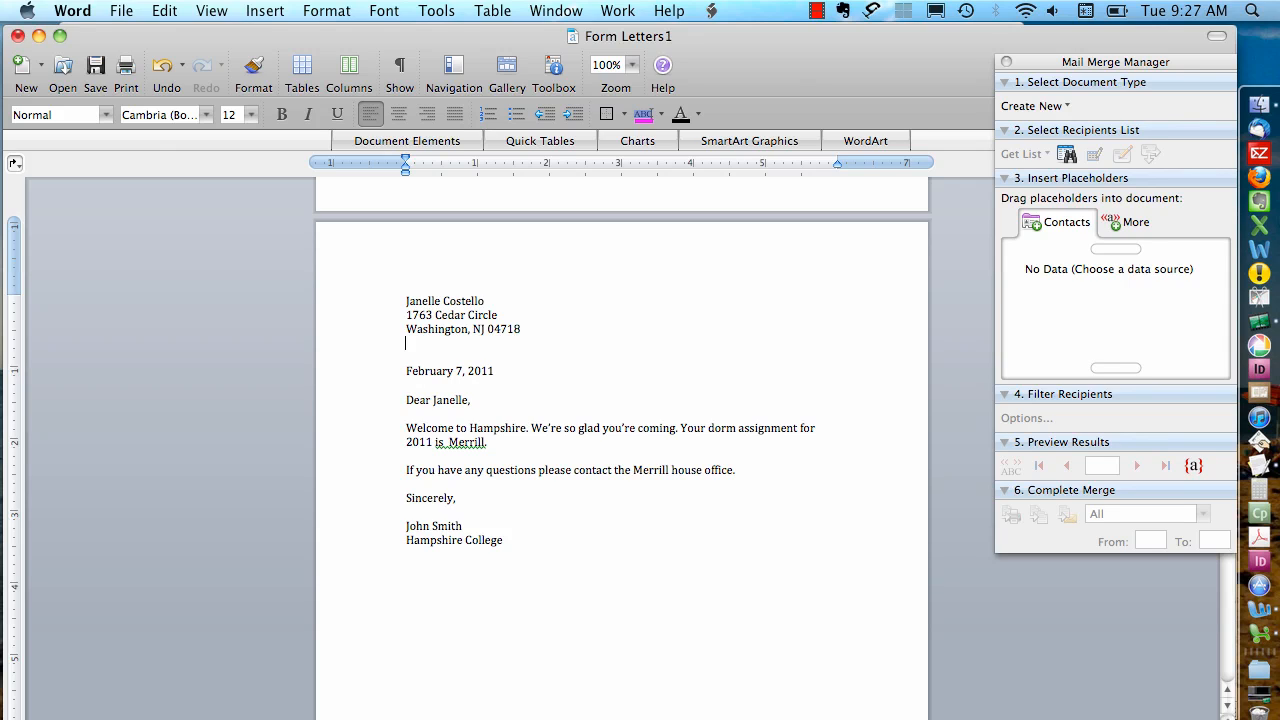
mouse_move(157, 48)
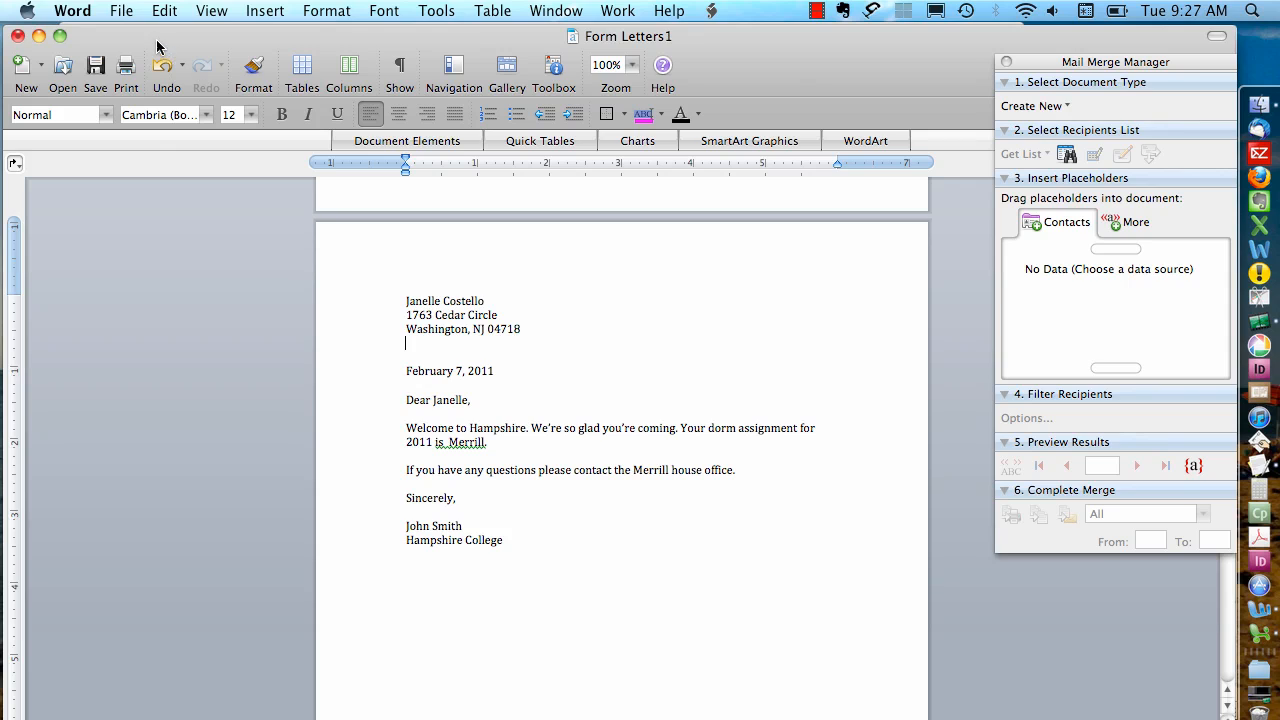
Switch back to the letter to students.docx window and start saving it under a new name
click(556, 11)
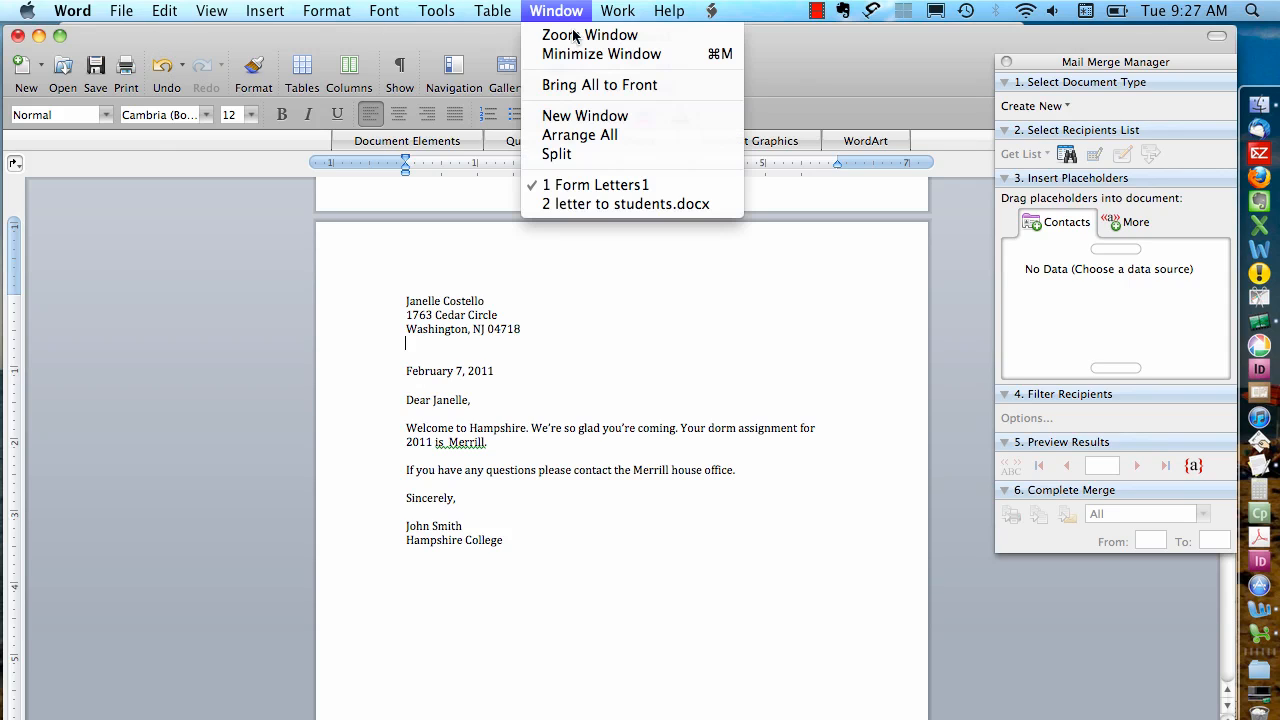
mouse_move(627, 204)
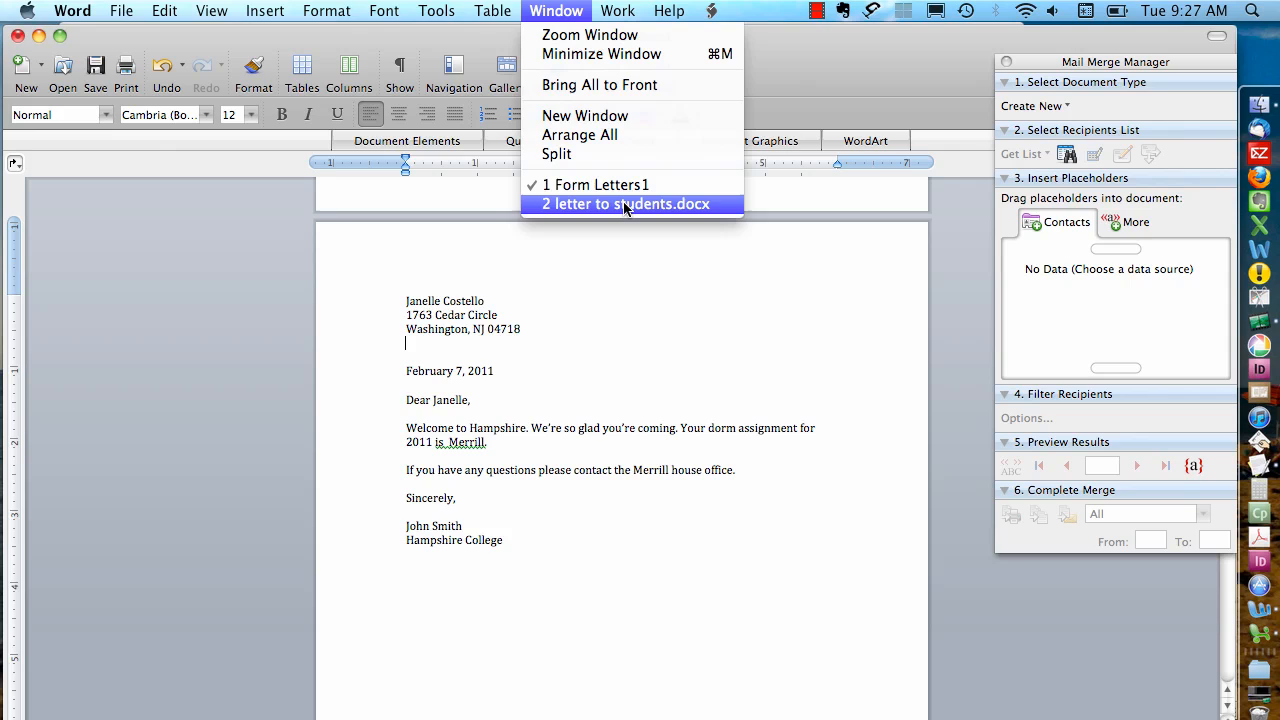
click(627, 204)
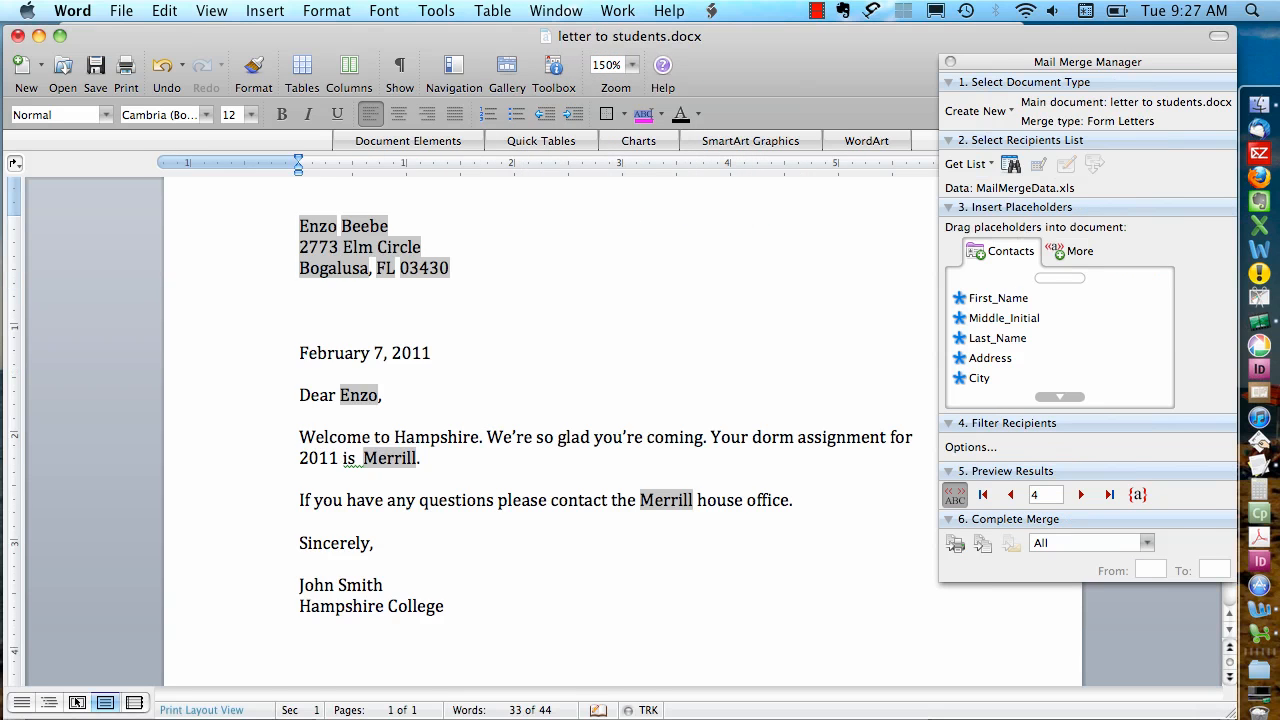
click(496, 500)
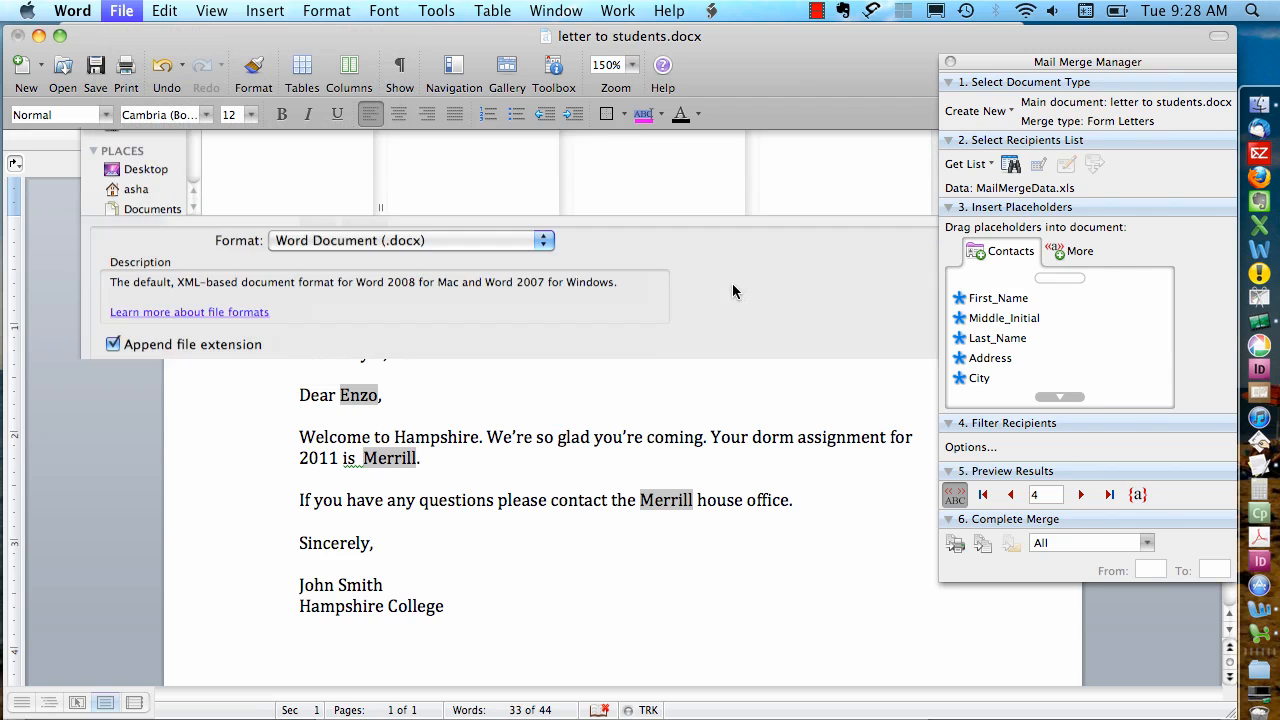
Save the letter as 'letter to students mail merge template.docx'
click(763, 164)
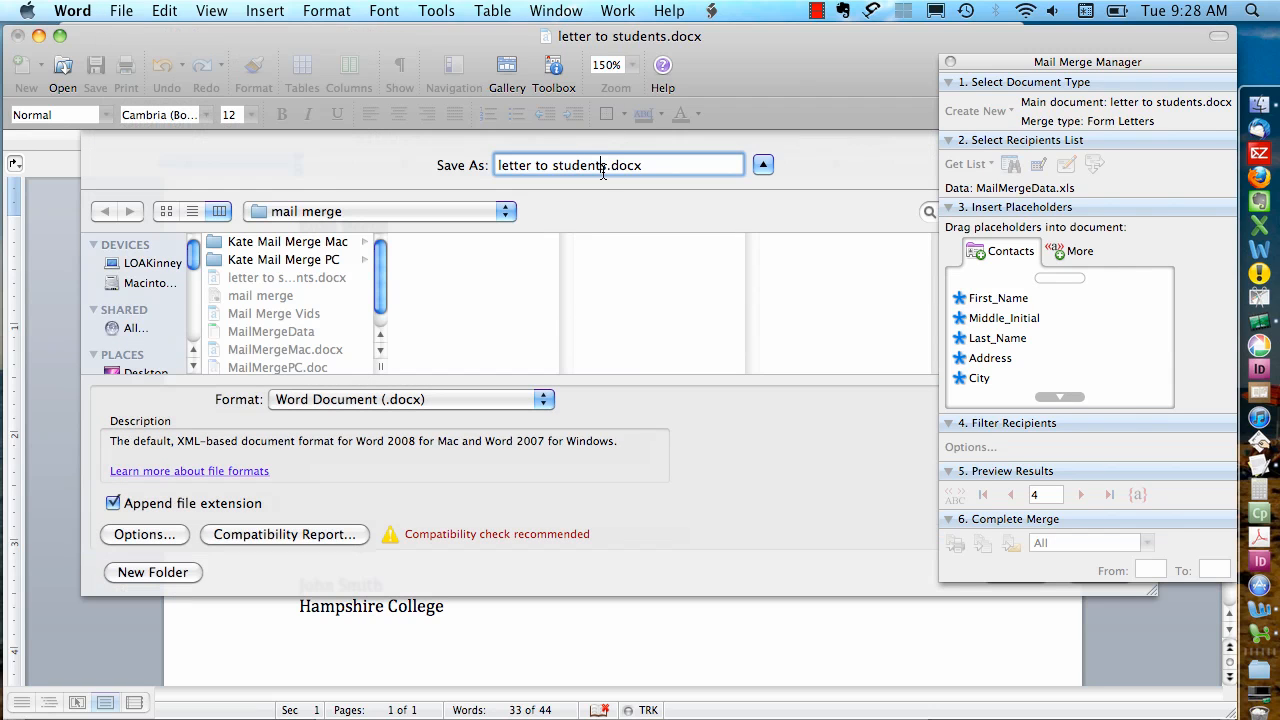
text(te)
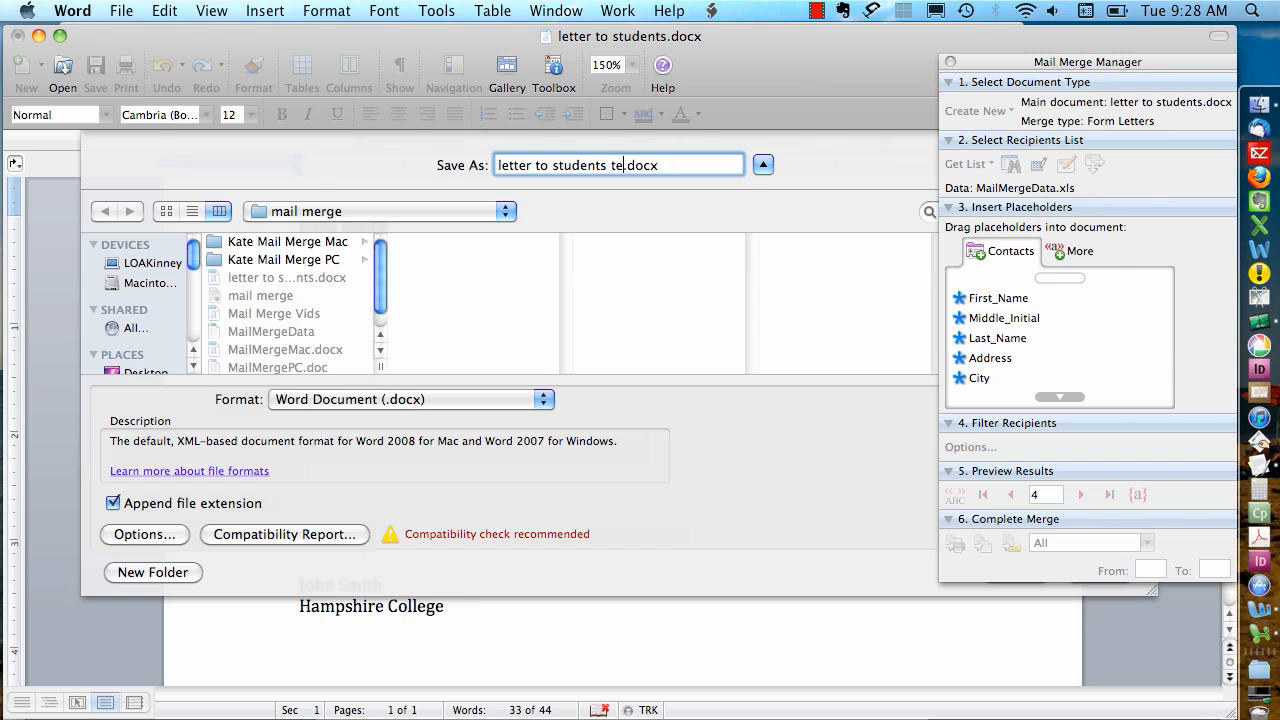
text(mail merge templa)
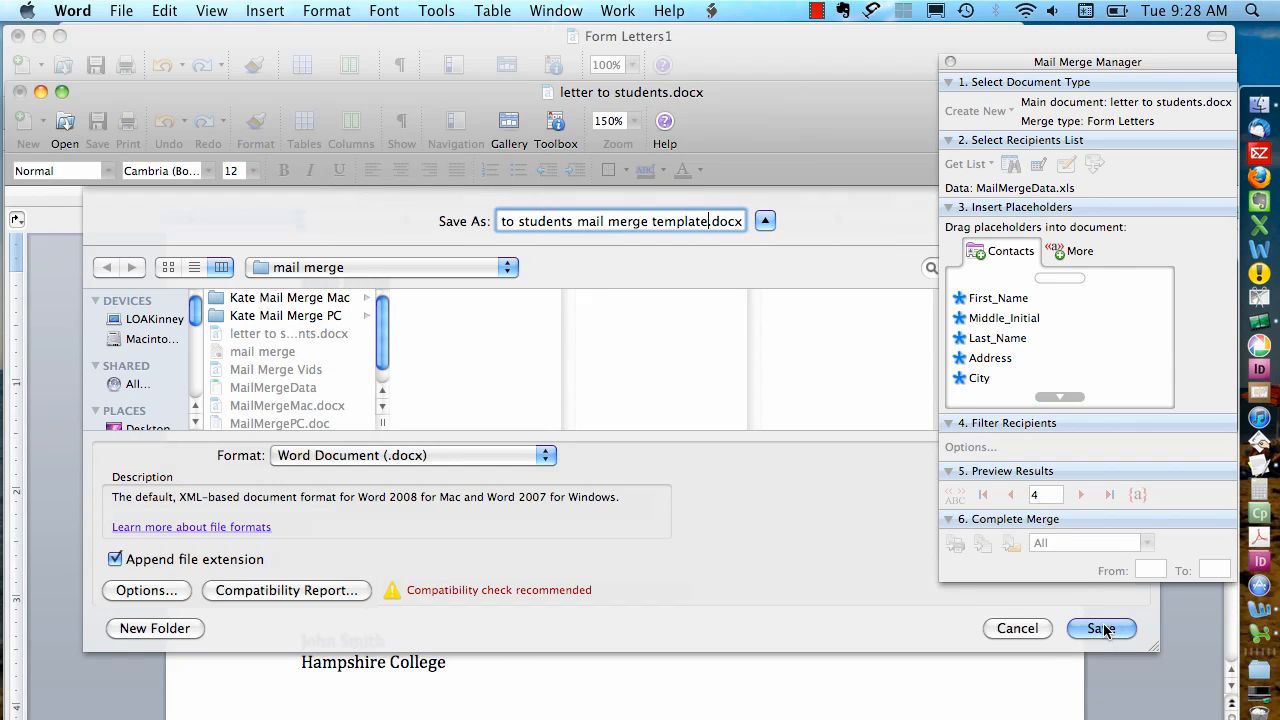
click(1100, 628)
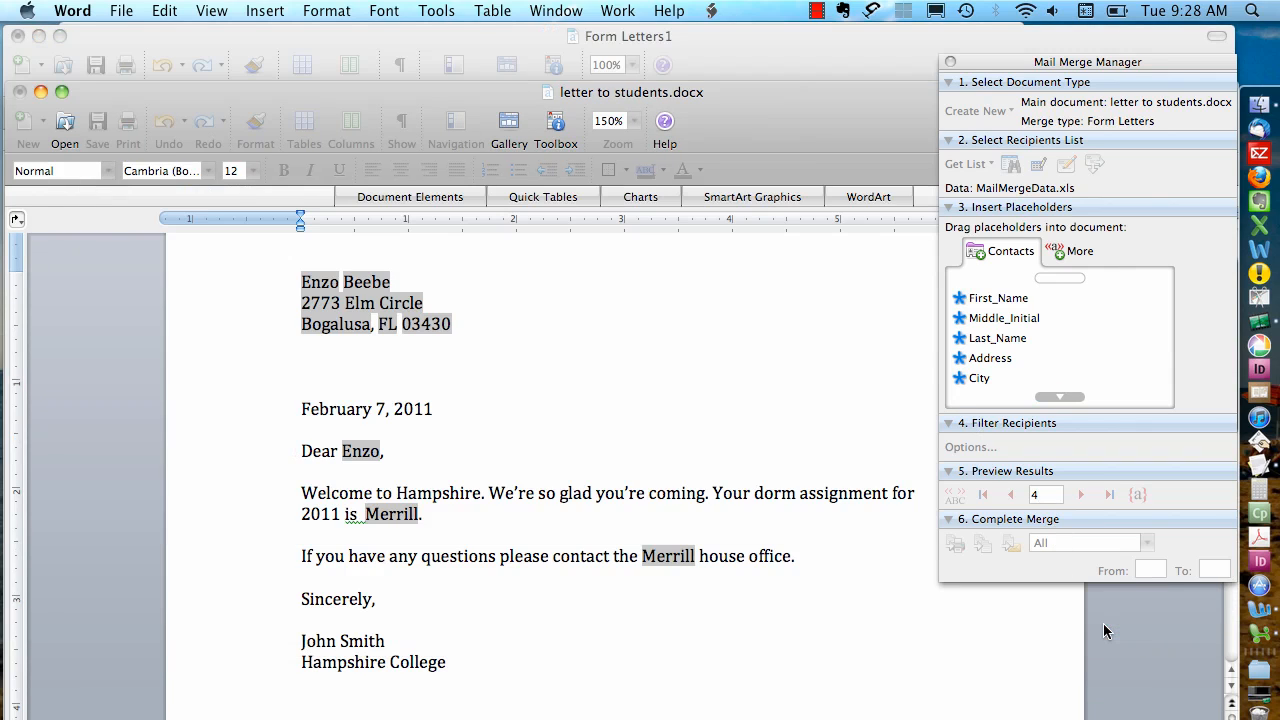